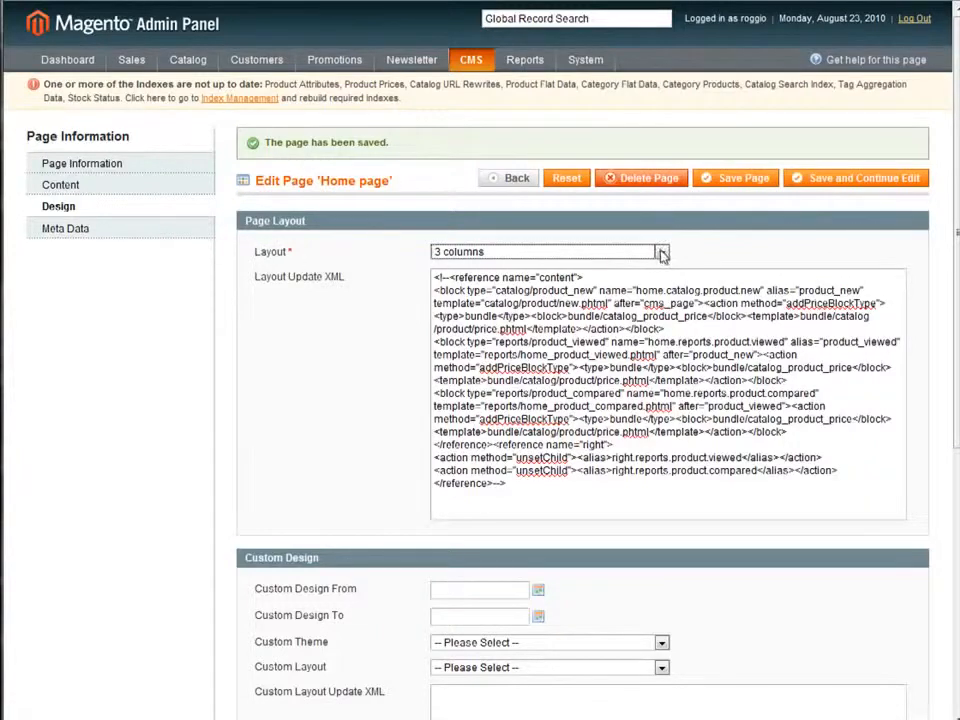
Step: Review the Home page Design layout dropdown, leaving it on 3 columns
left_click(660, 252)
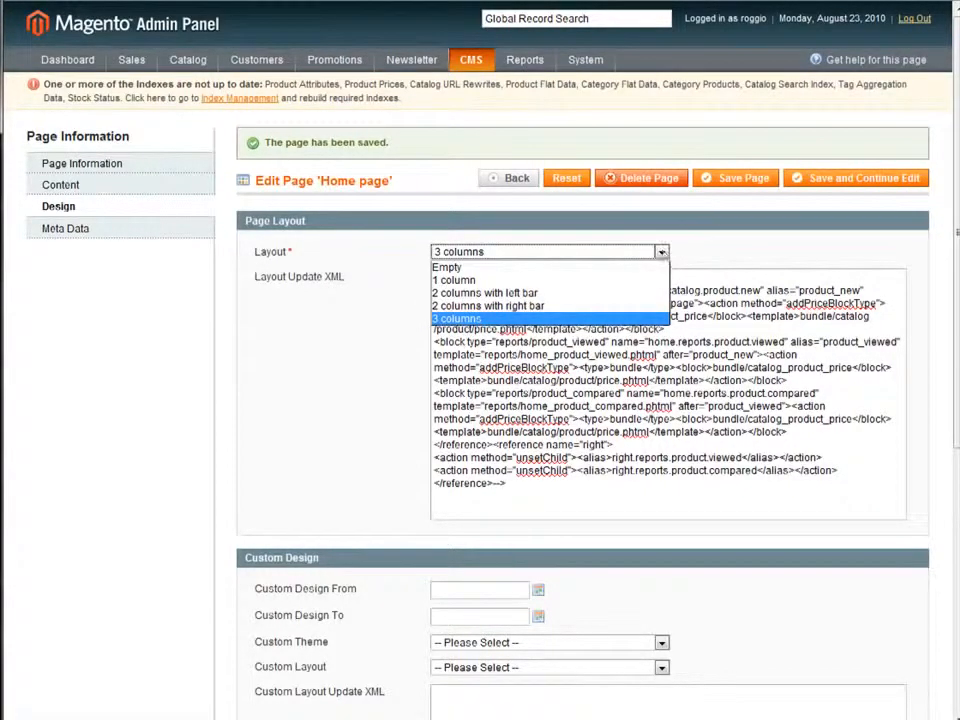
left_click(456, 318)
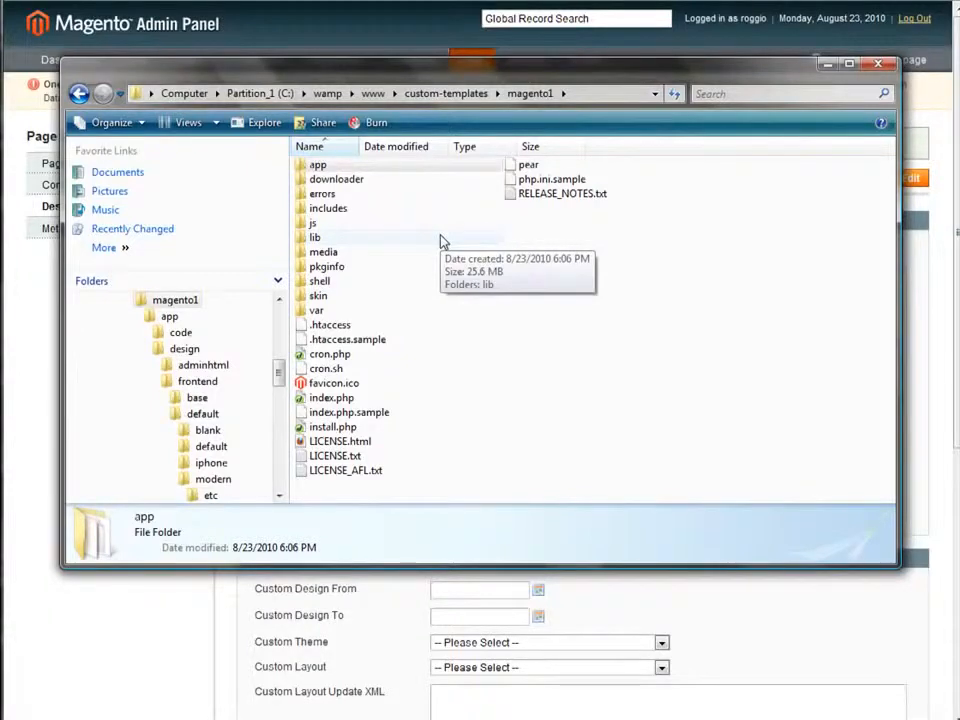
mouse_move(330, 168)
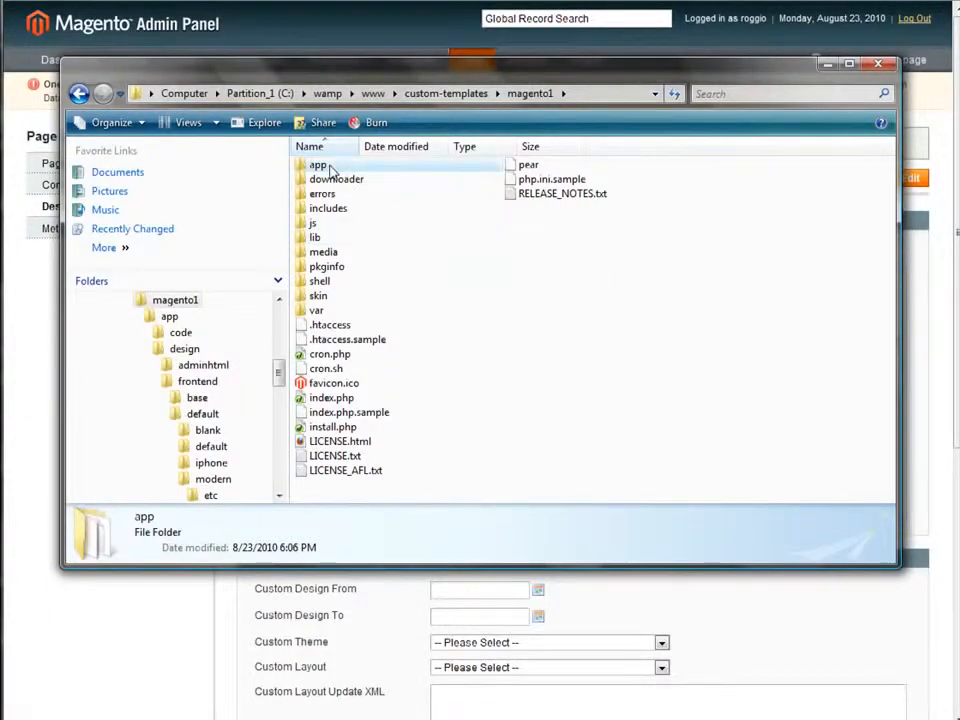
Step: Browse to app/design/frontend/default/modern/template/page in Explorer
double_click(320, 164)
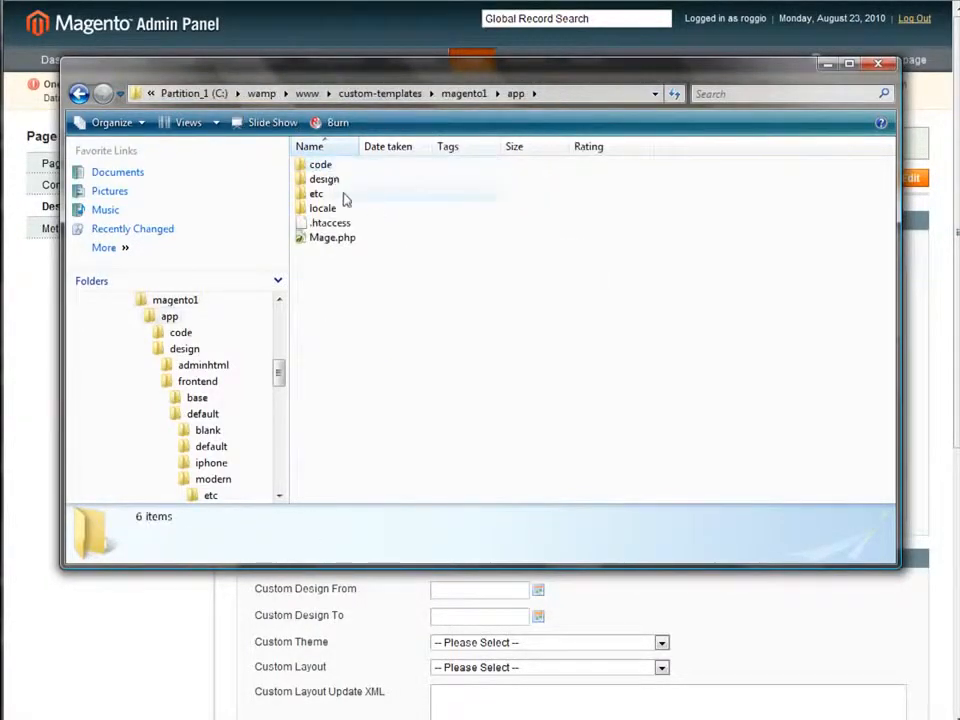
double_click(198, 380)
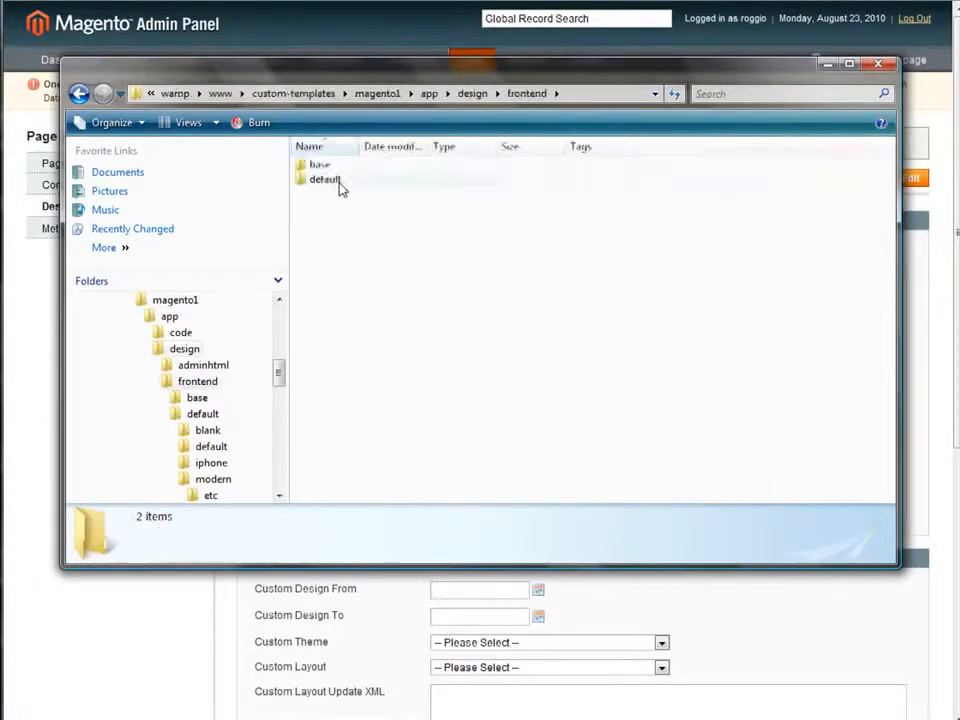
mouse_move(324, 180)
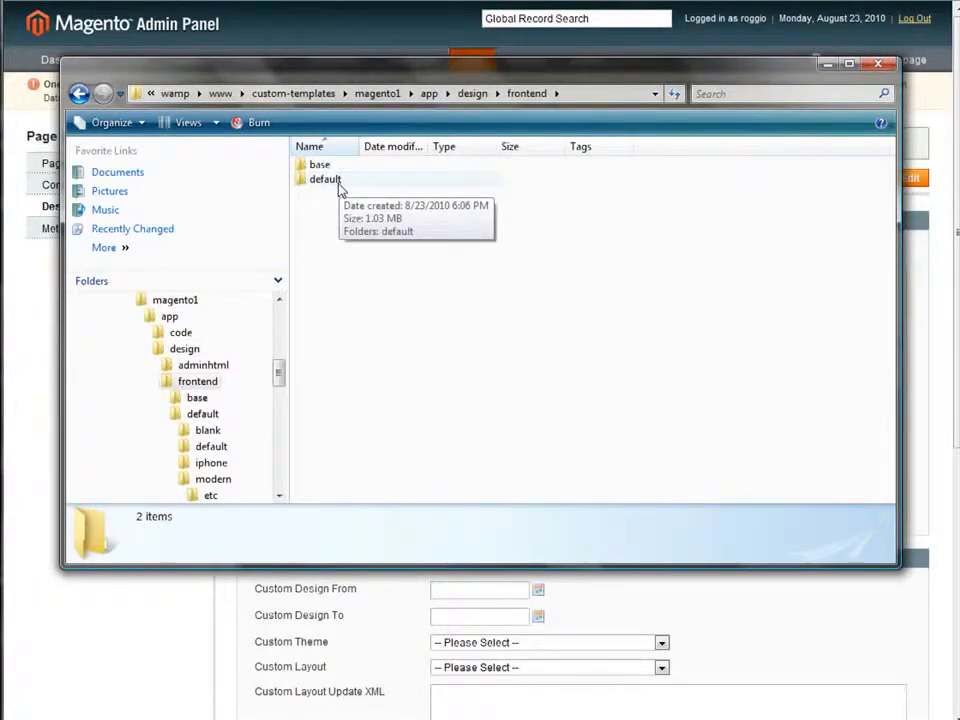
double_click(324, 178)
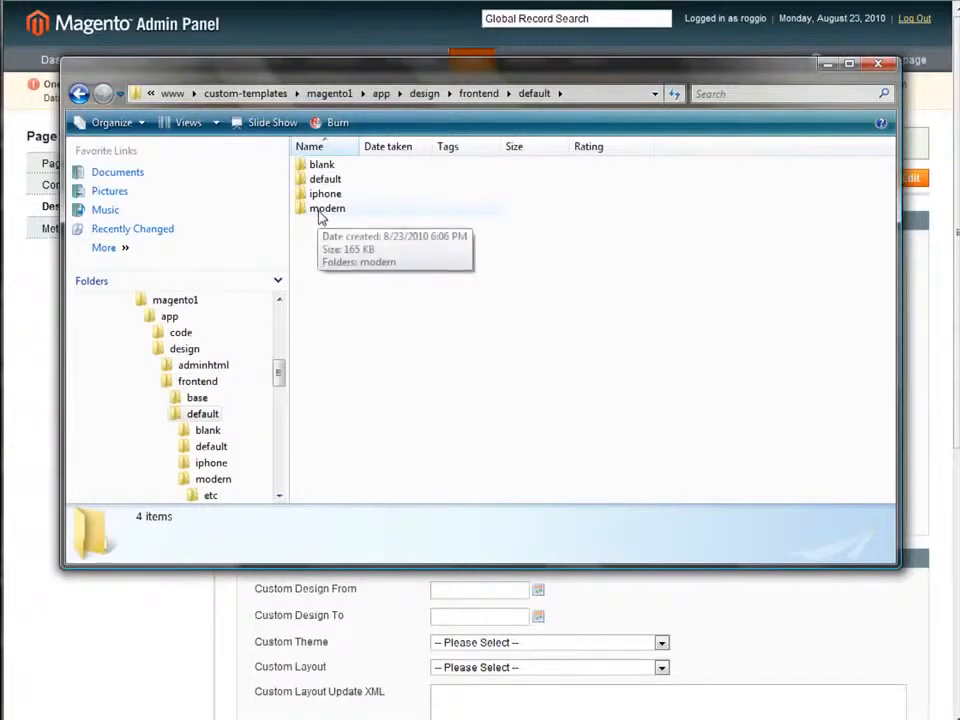
double_click(328, 208)
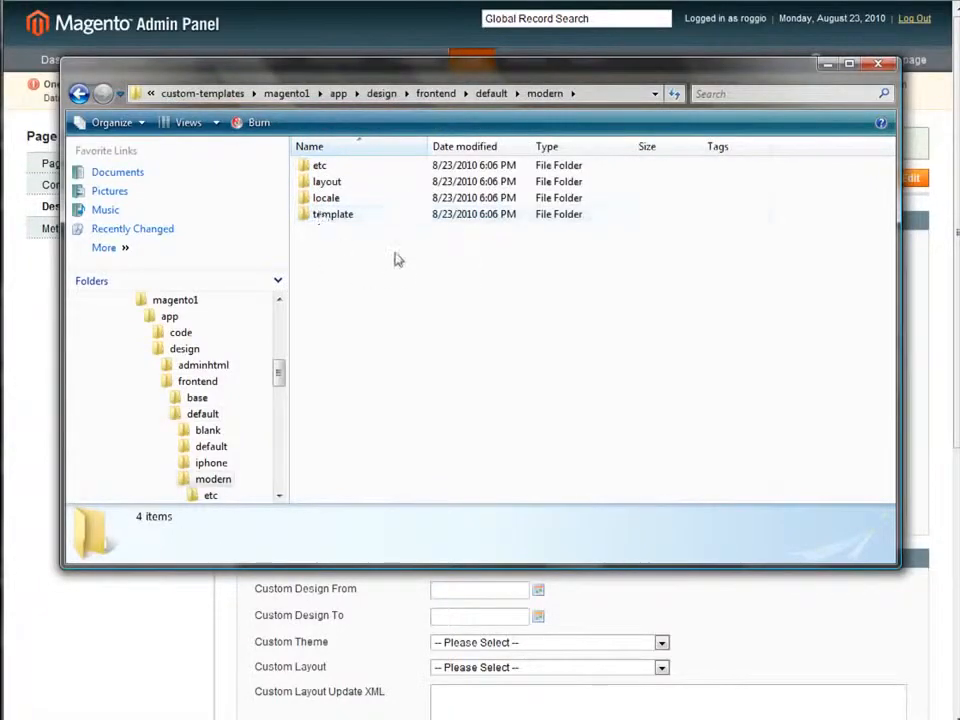
left_click(332, 214)
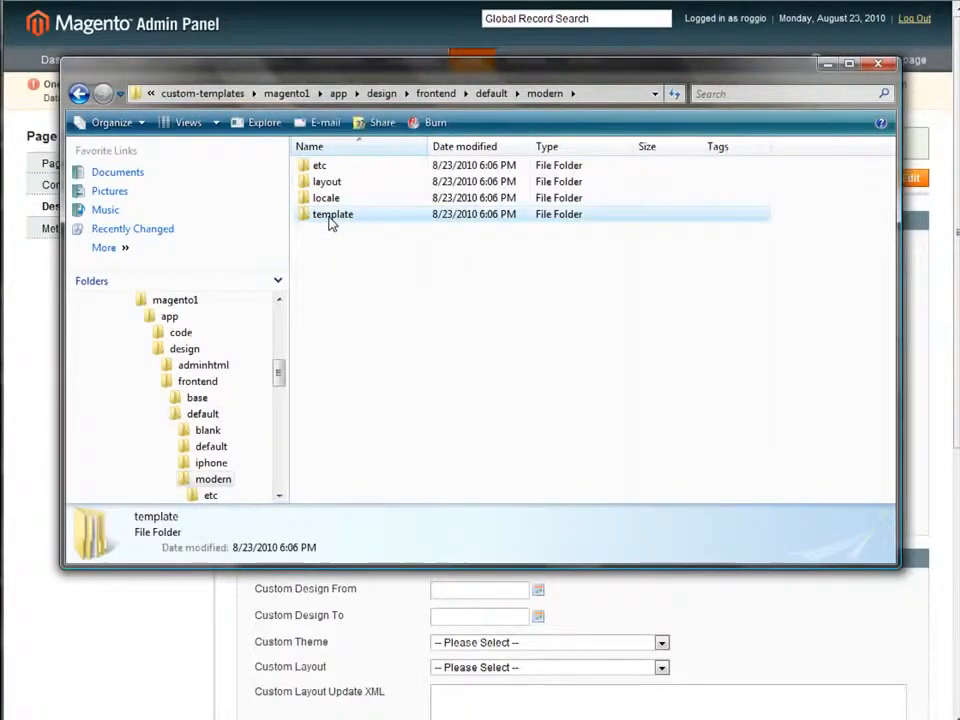
double_click(332, 214)
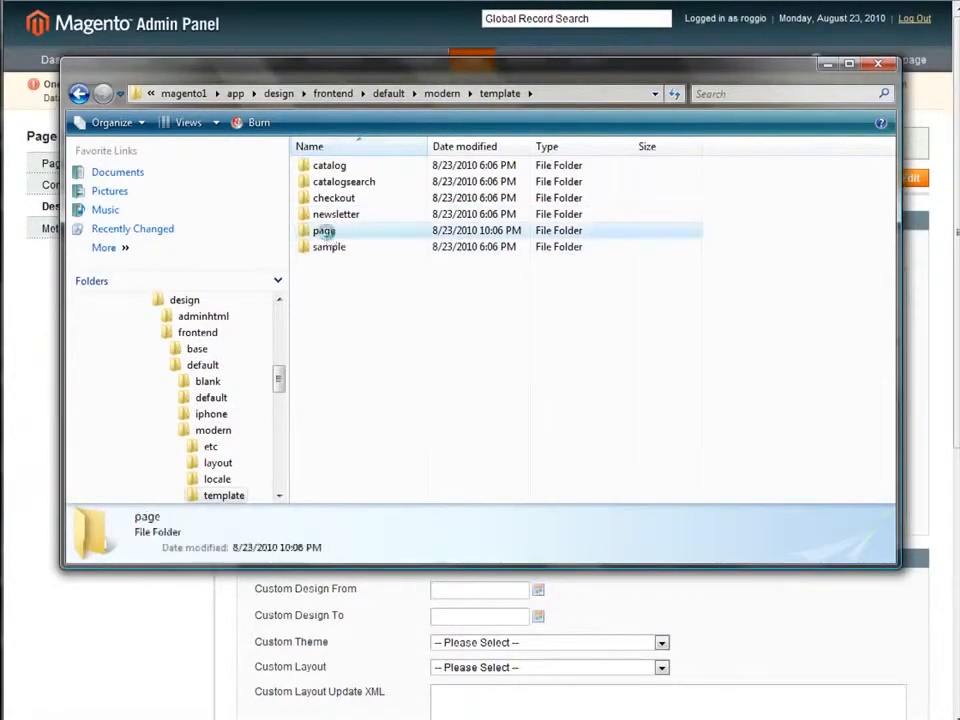
double_click(324, 230)
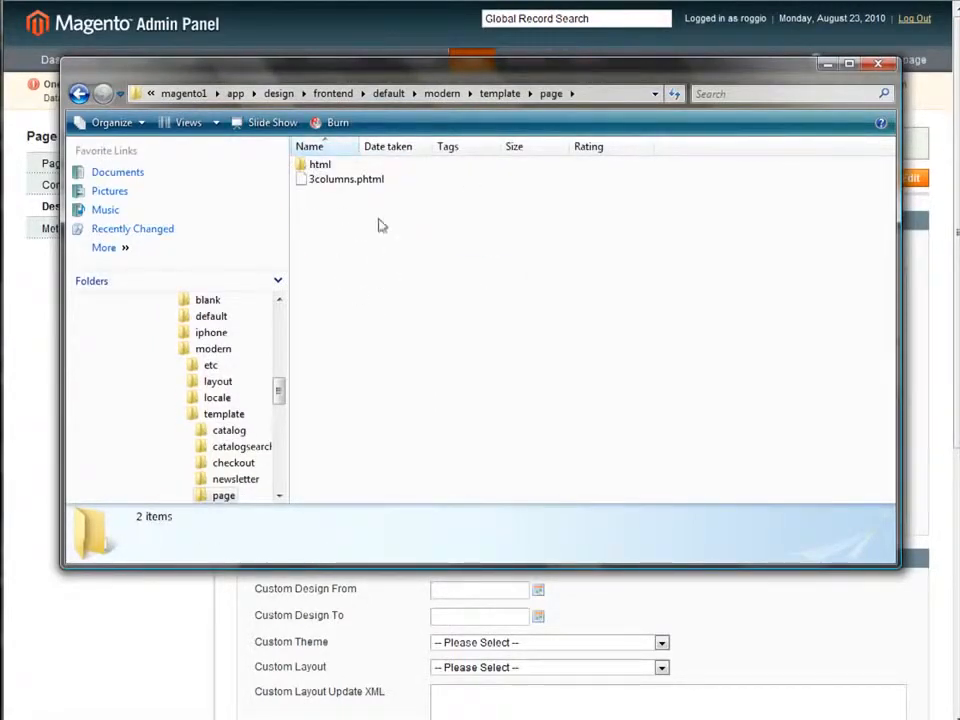
mouse_move(388, 304)
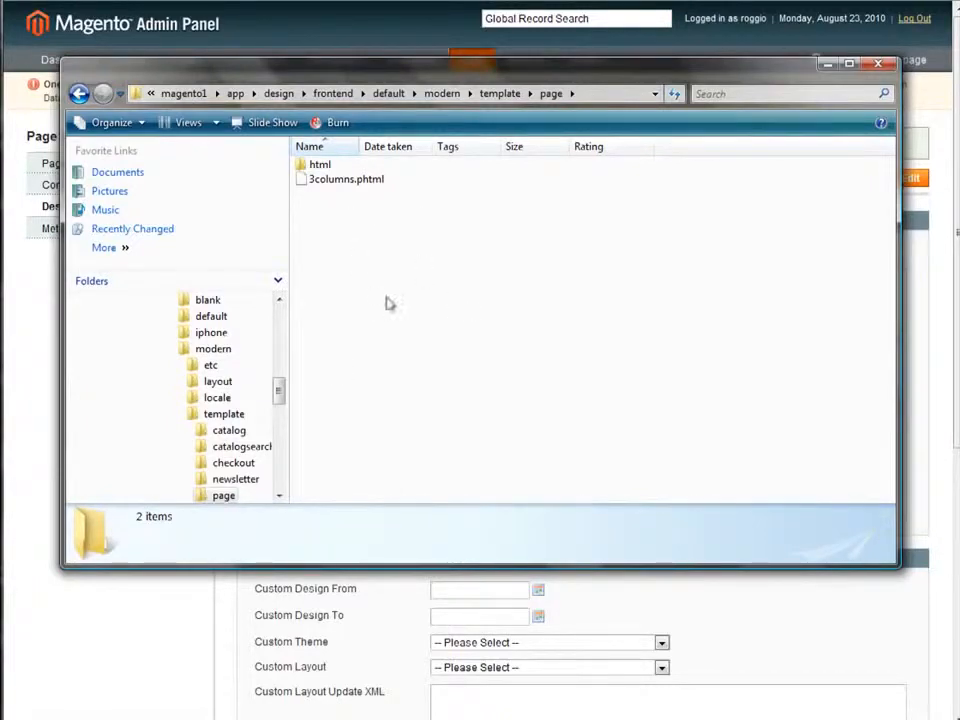
Step: Duplicate 3columns.phtml in the page folder and rename the copy 12columns.phtml
right_click(346, 178)
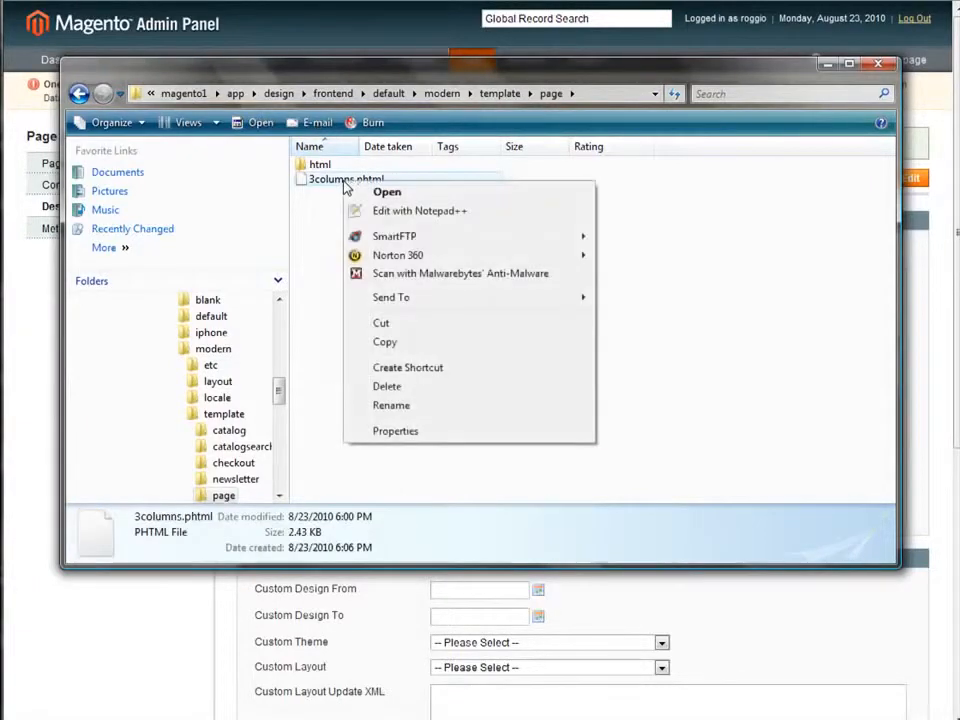
mouse_move(384, 342)
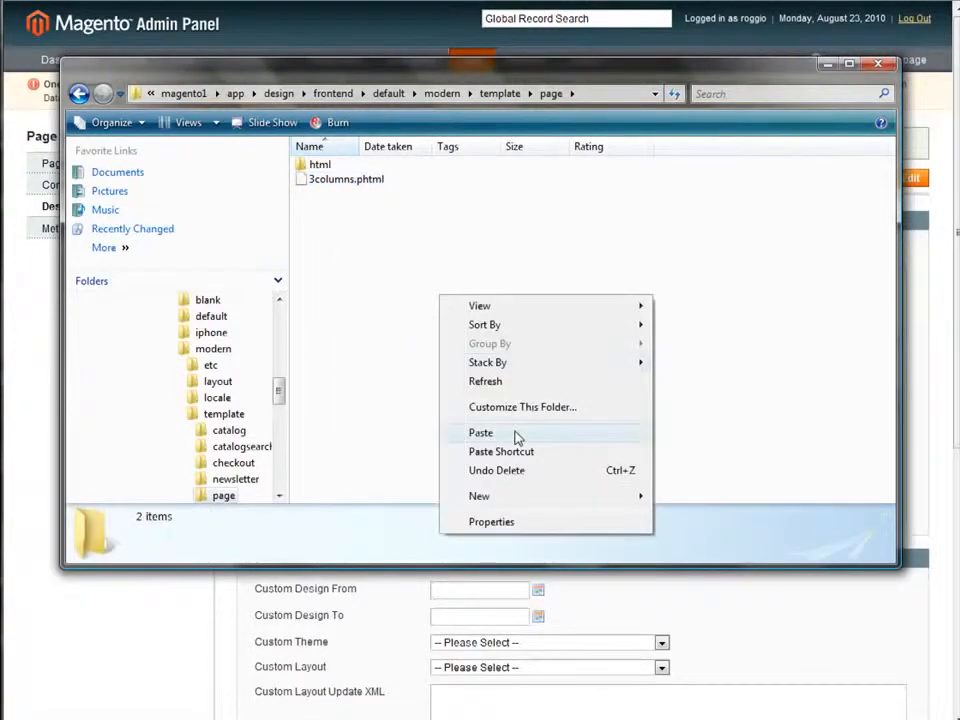
left_click(482, 432)
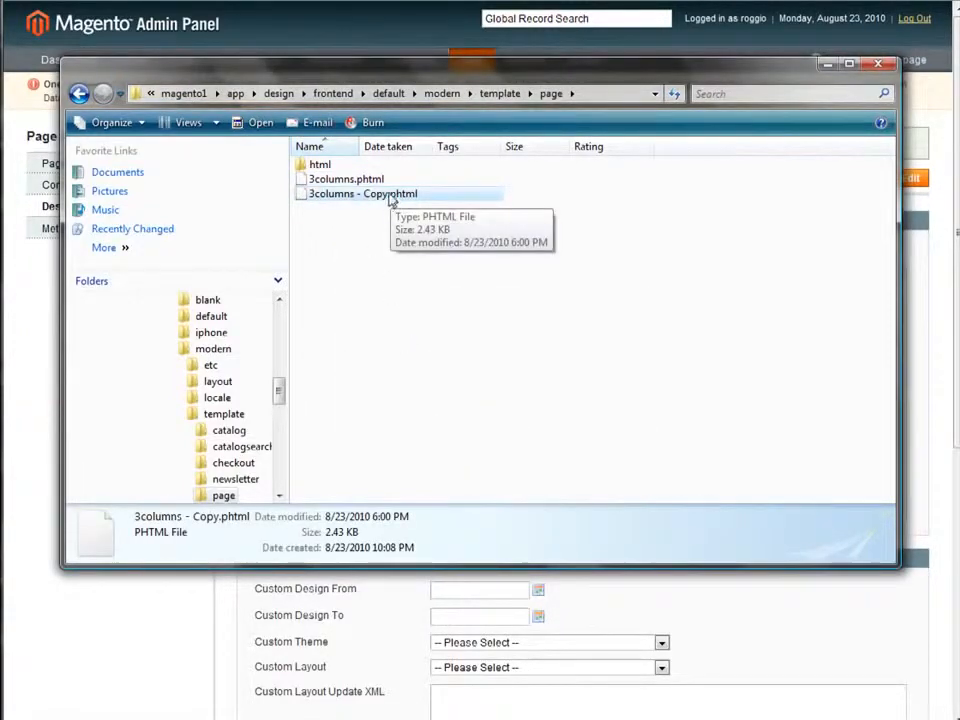
double_click(358, 192)
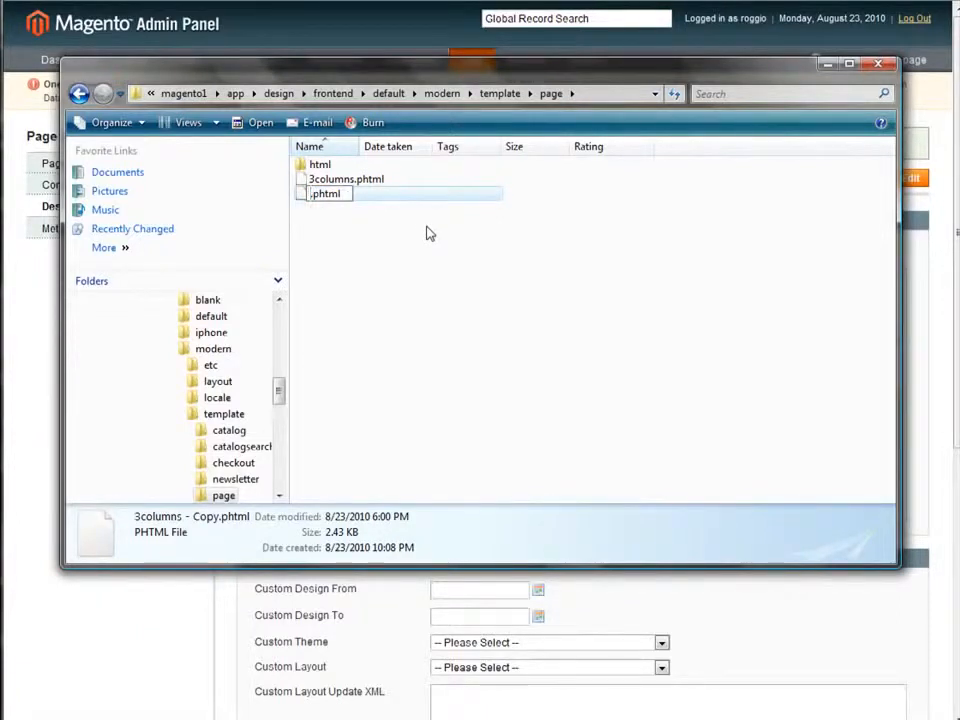
type("12columns")
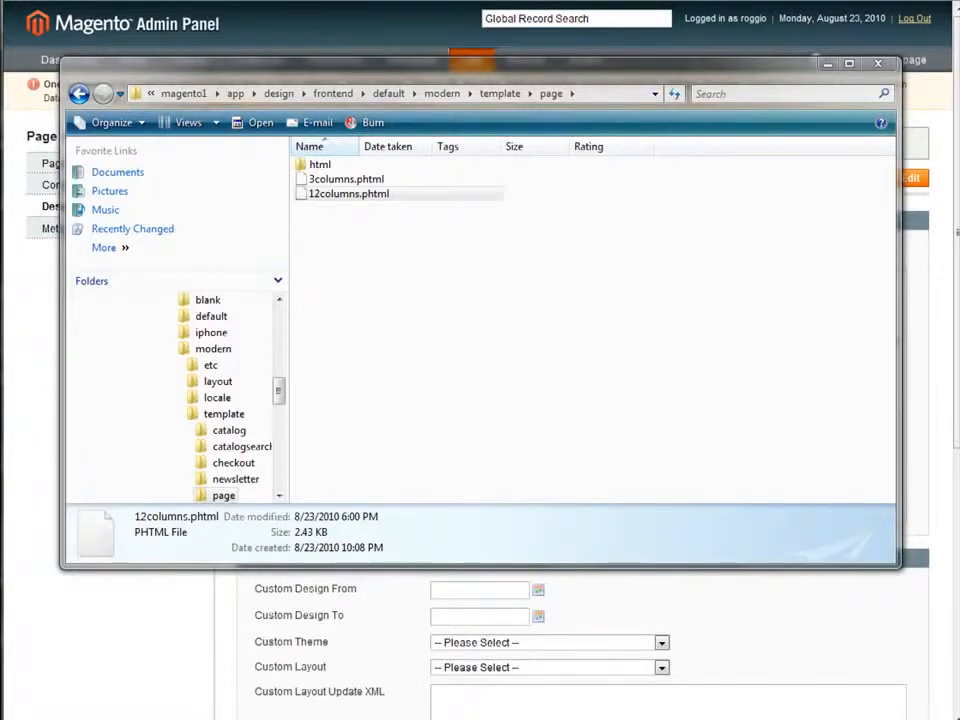
mouse_move(708, 240)
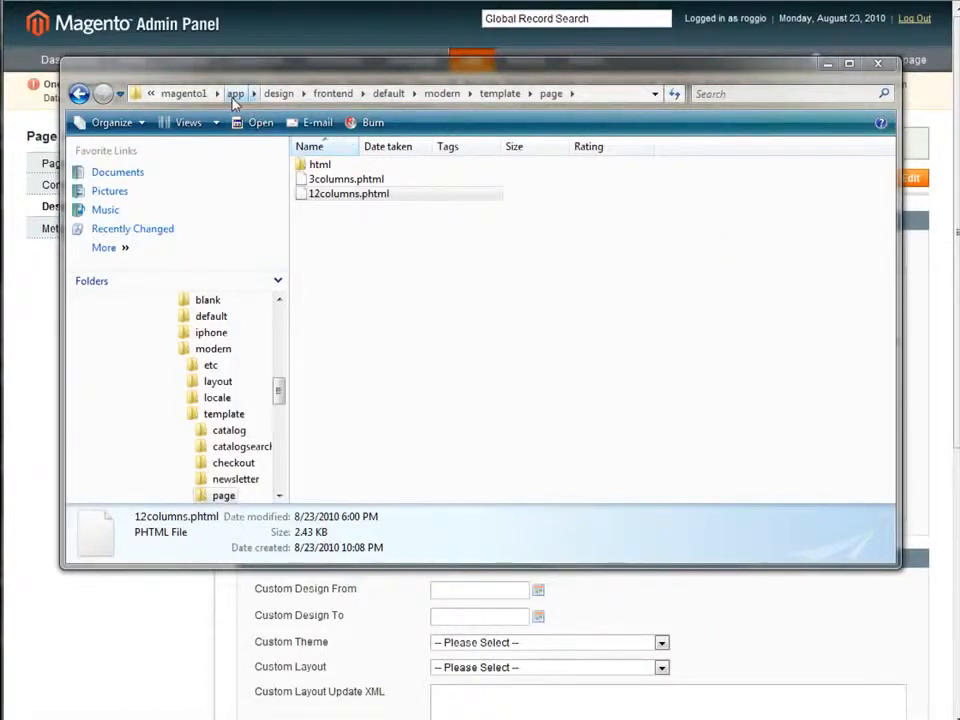
Step: Browse from app to code/core/Mage/Page/etc, where config.xml and system.xml live
left_click(236, 94)
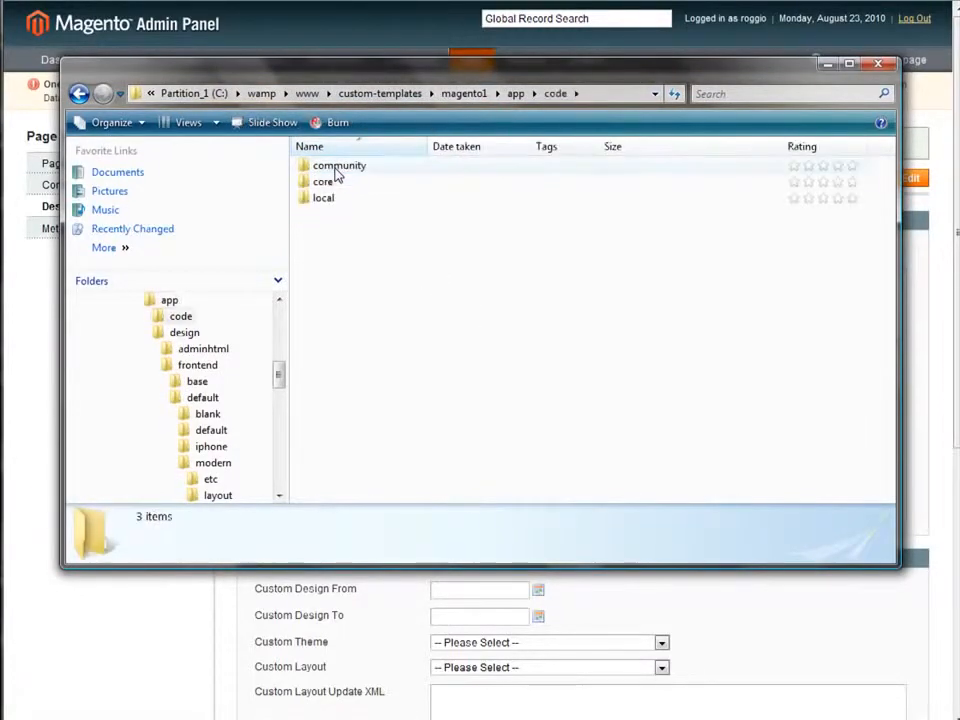
mouse_move(324, 180)
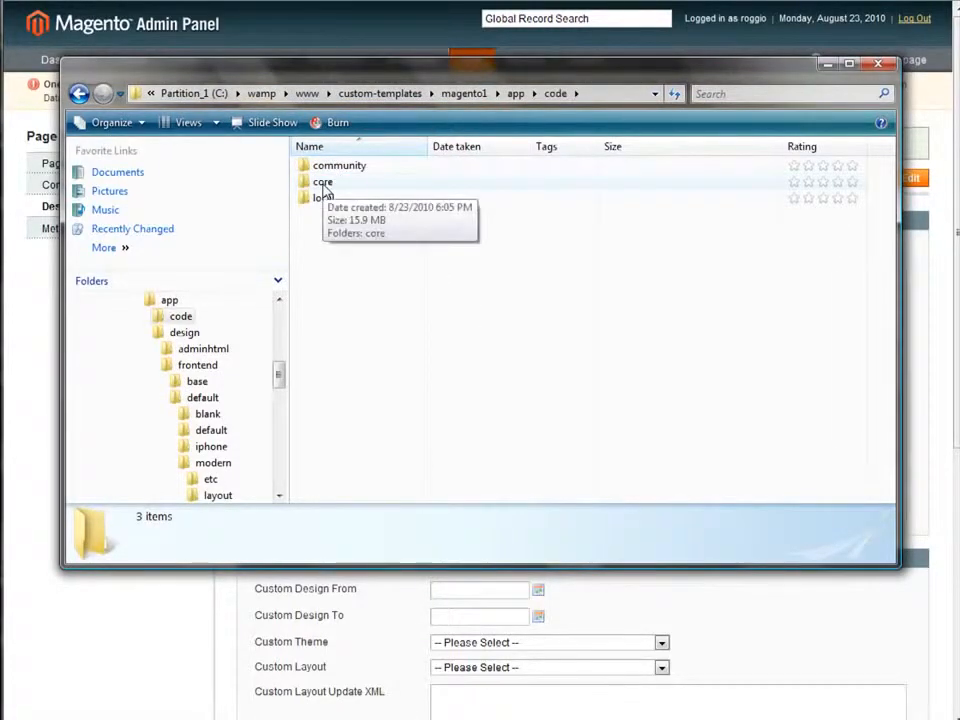
mouse_move(322, 204)
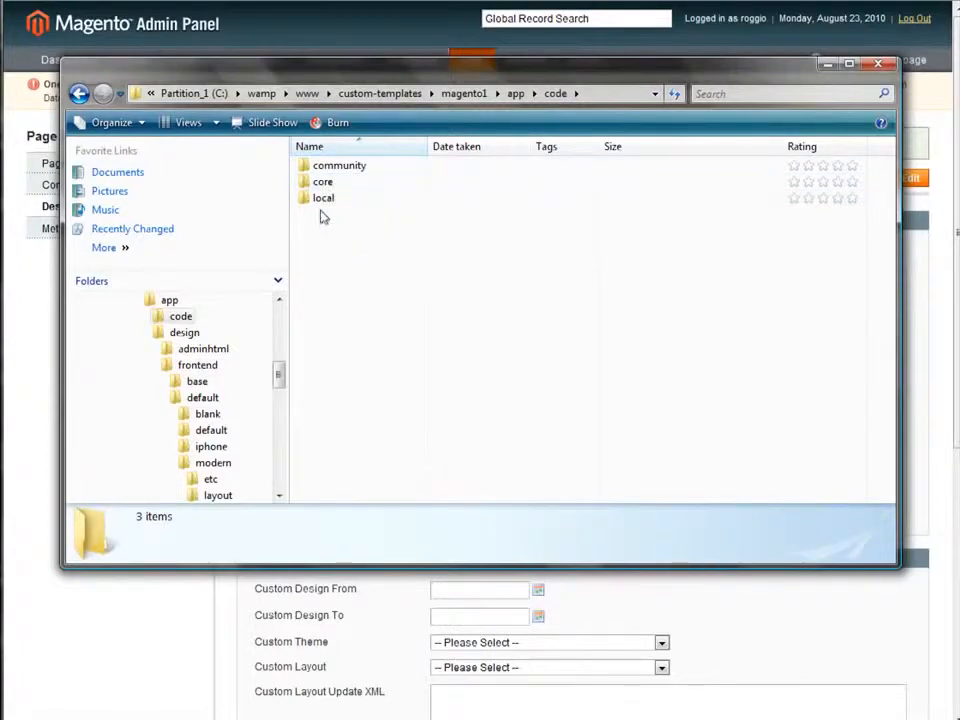
mouse_move(324, 210)
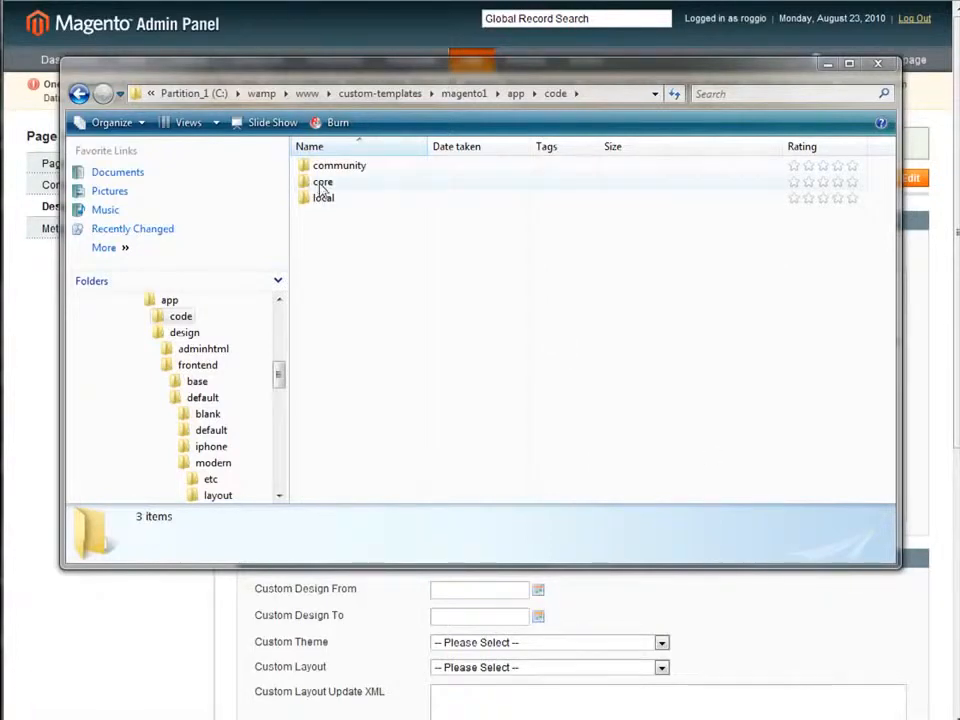
double_click(322, 180)
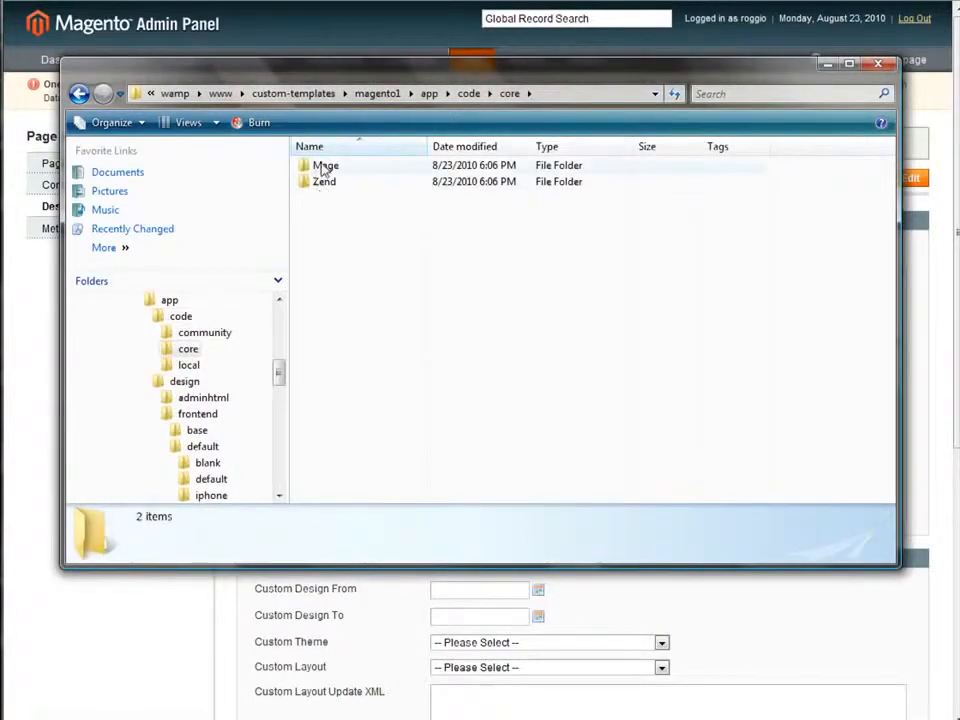
double_click(324, 164)
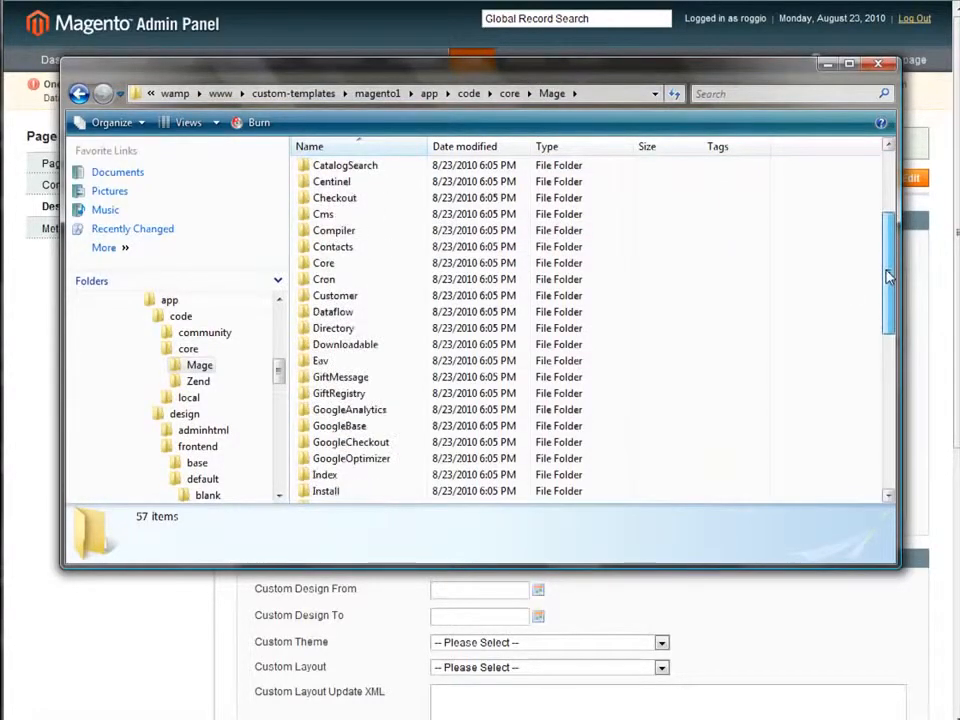
scroll("down", 3)
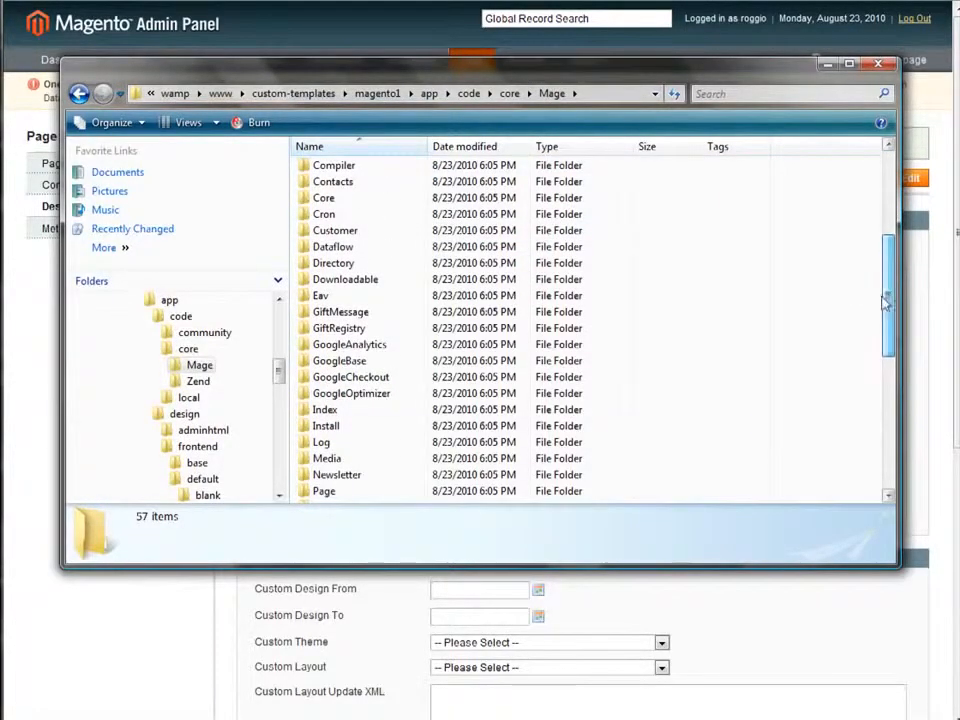
double_click(324, 492)
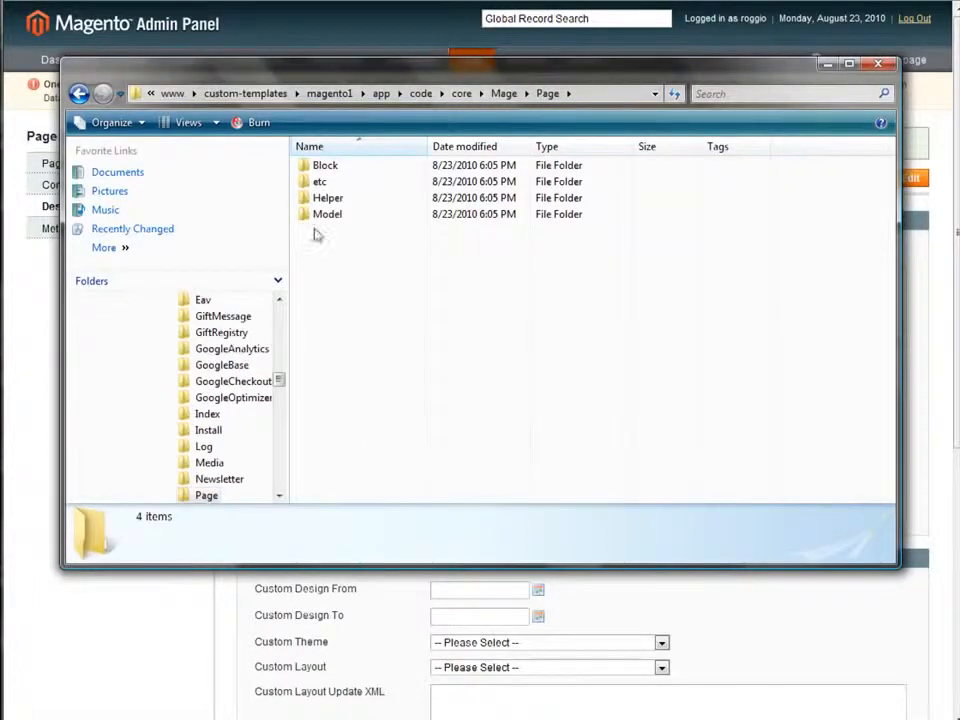
double_click(328, 198)
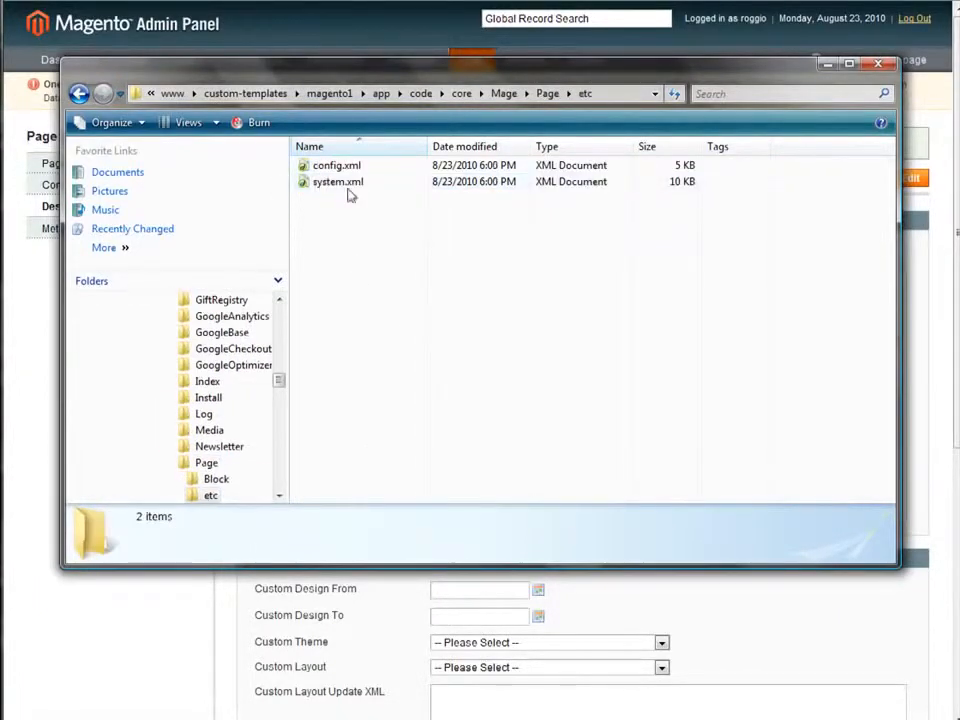
mouse_move(336, 164)
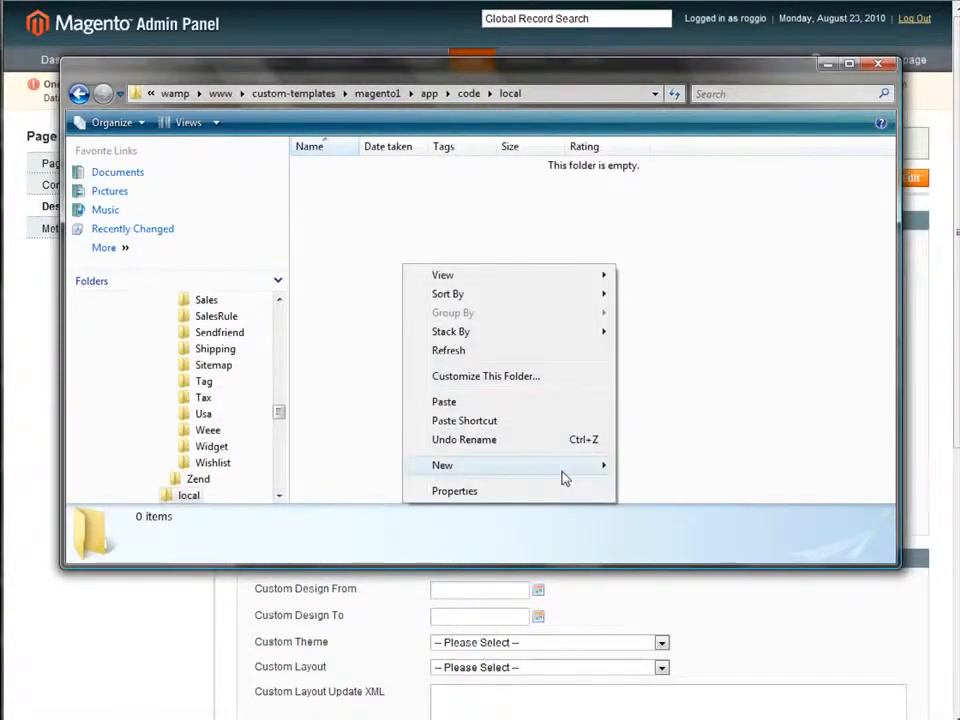
Step: Create the Mage/Page/etc folder chain under app/code/local and enter the empty etc folder
left_click(442, 464)
type("Mage")
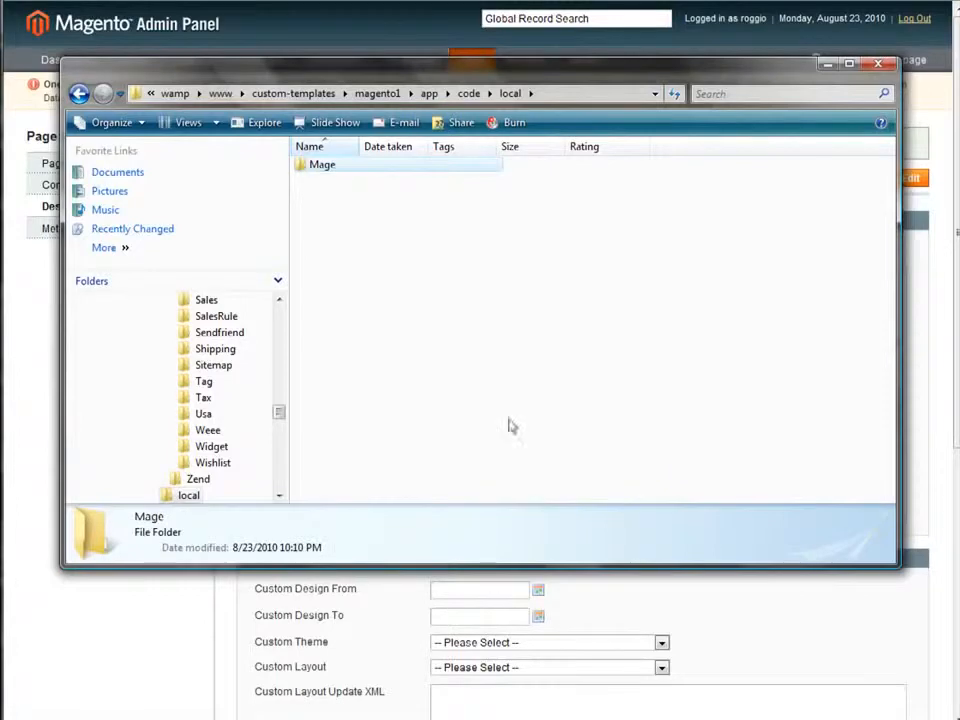
right_click(470, 256)
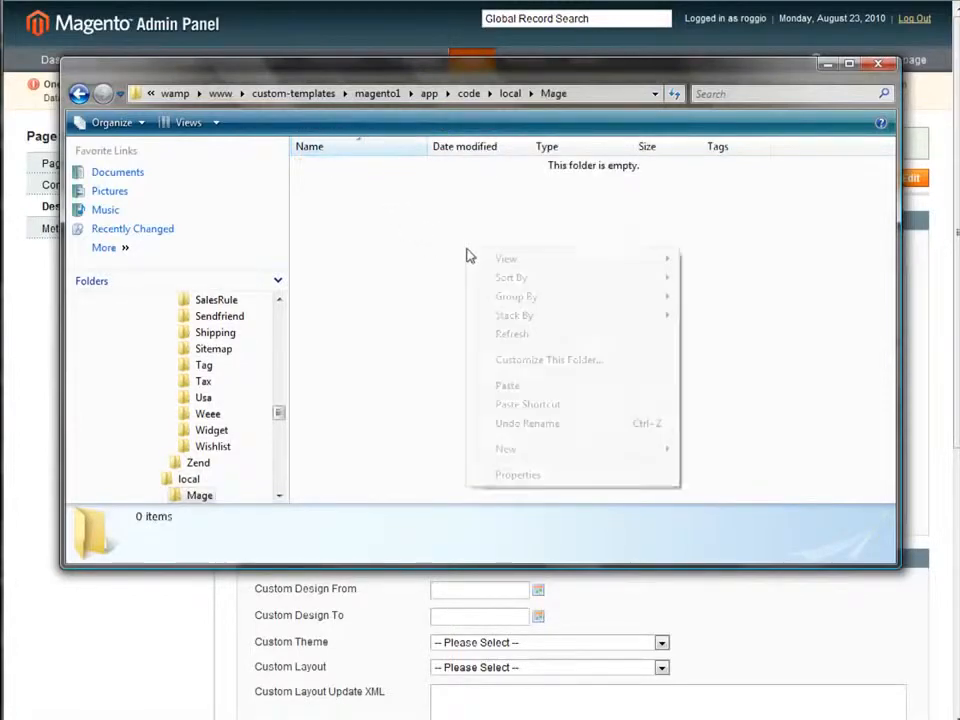
left_click(506, 448)
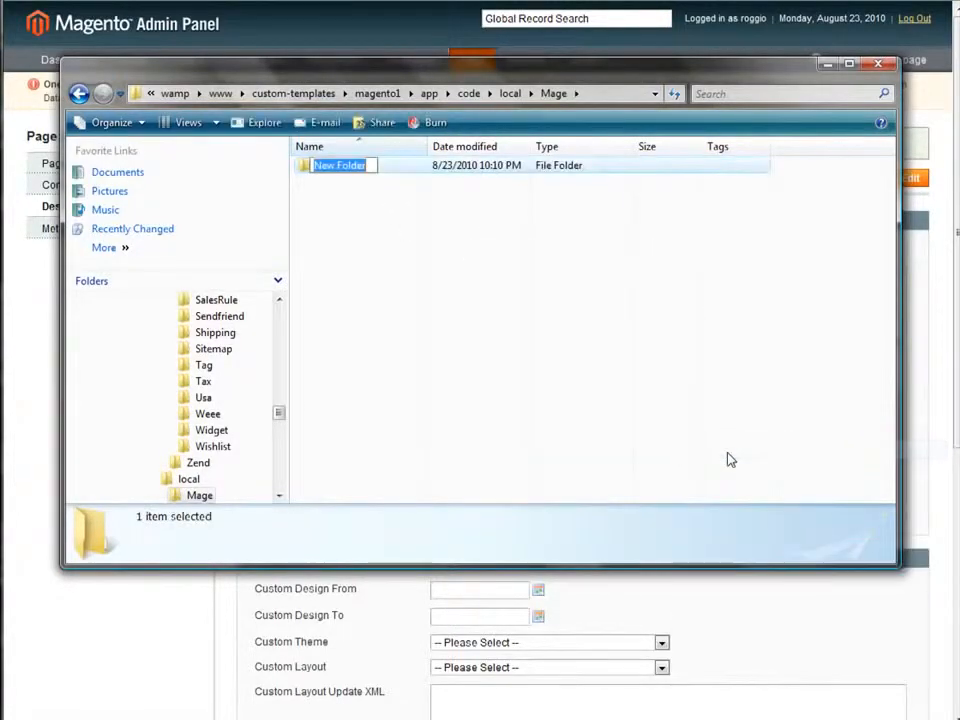
type("Page")
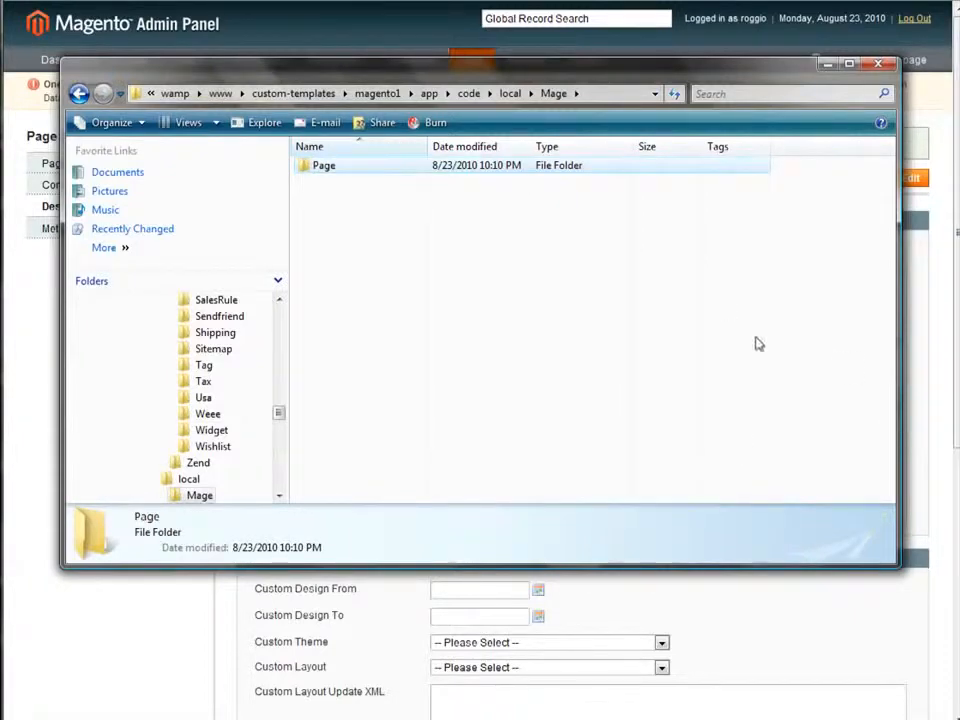
double_click(324, 164)
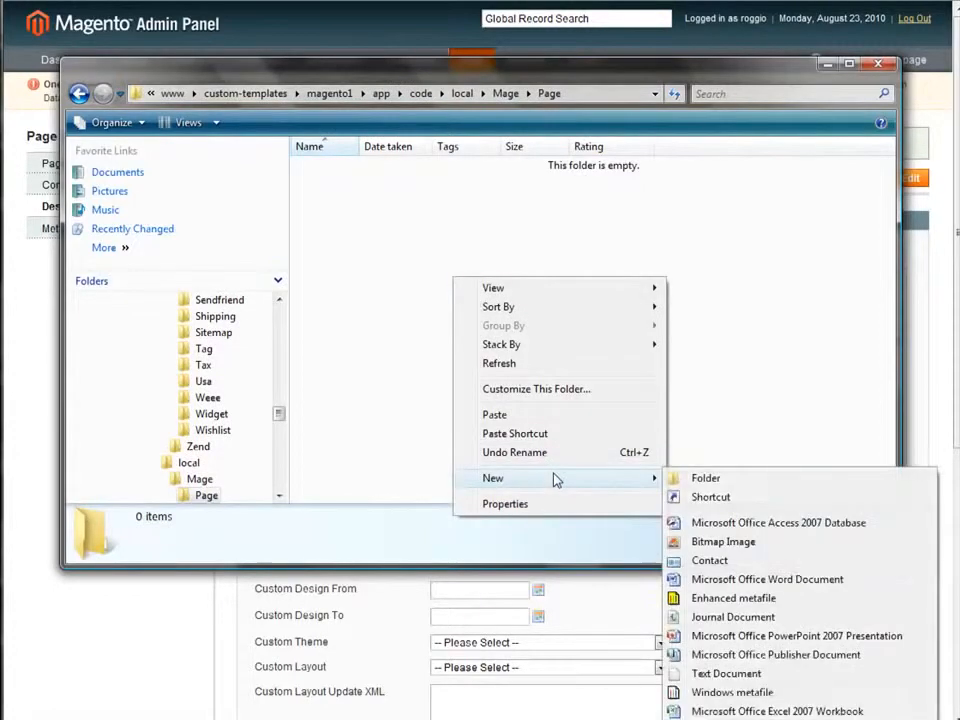
left_click(704, 476)
type("etc")
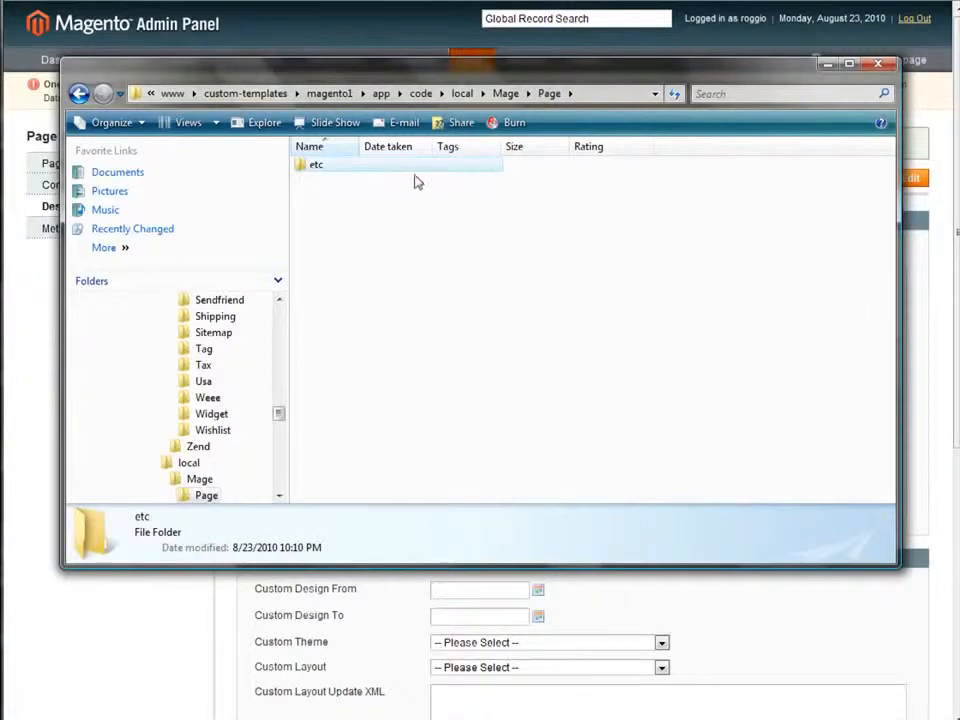
double_click(316, 164)
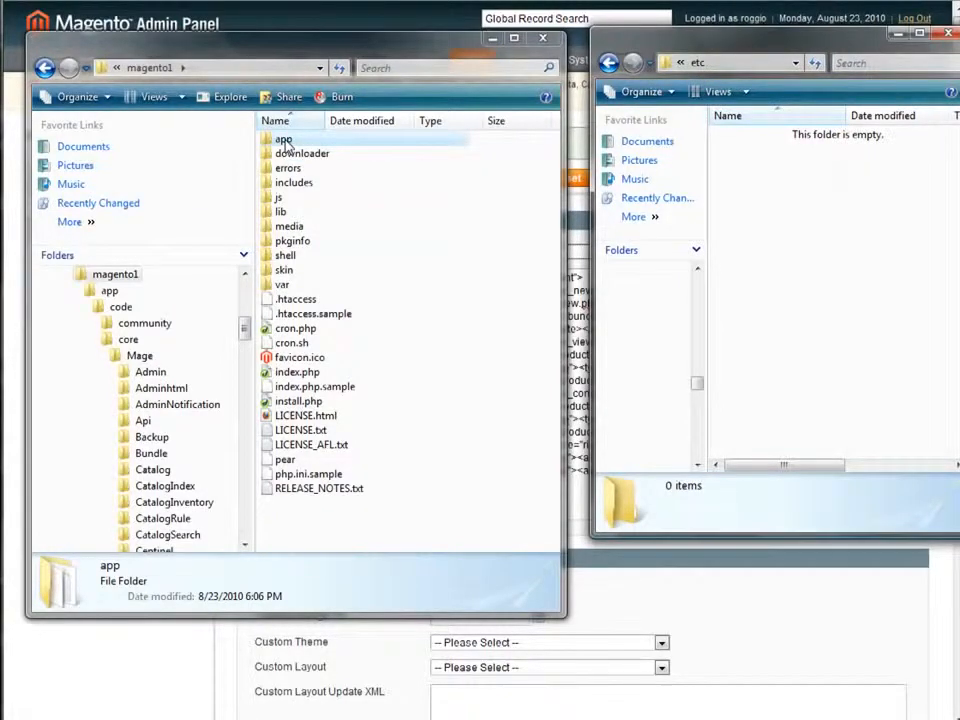
Step: In a second Explorer window, browse to app/code/core/Mage/Page/etc and select config.xml
double_click(284, 140)
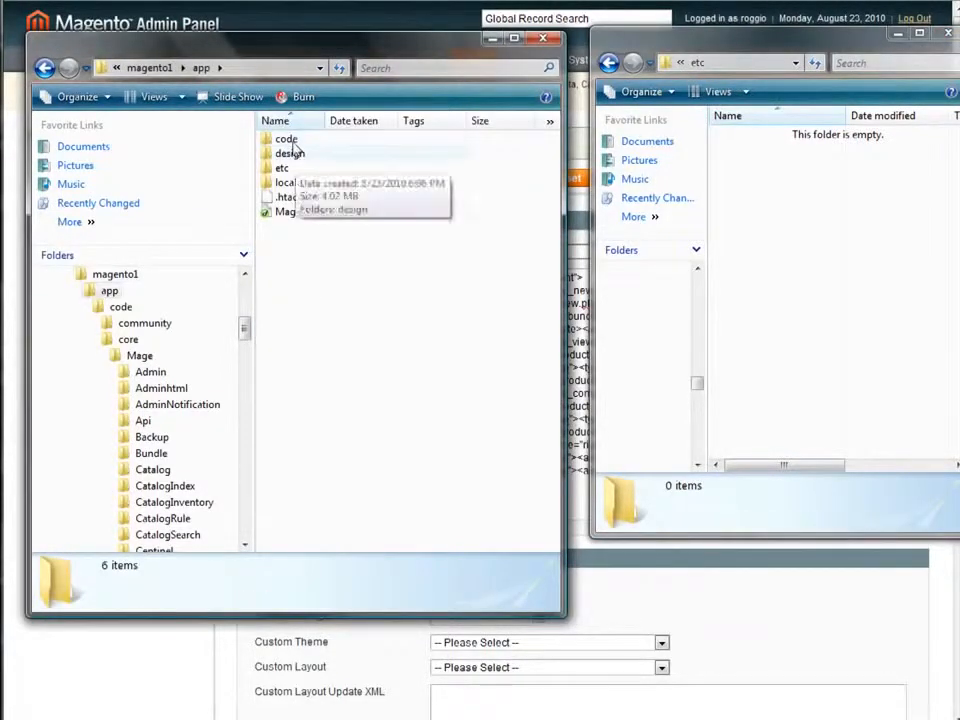
double_click(128, 340)
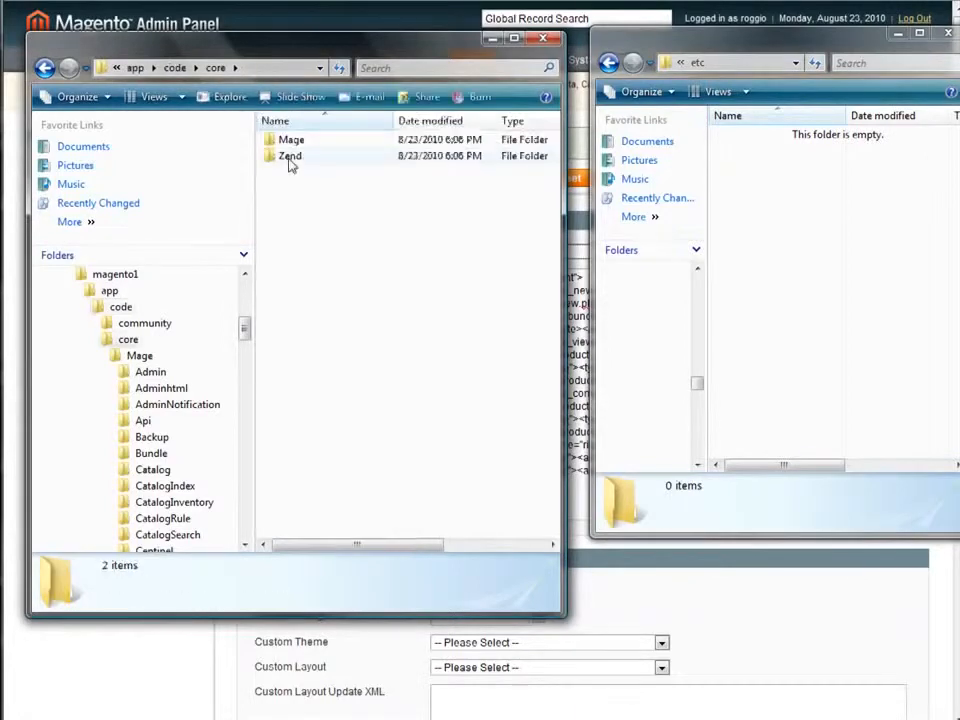
double_click(290, 140)
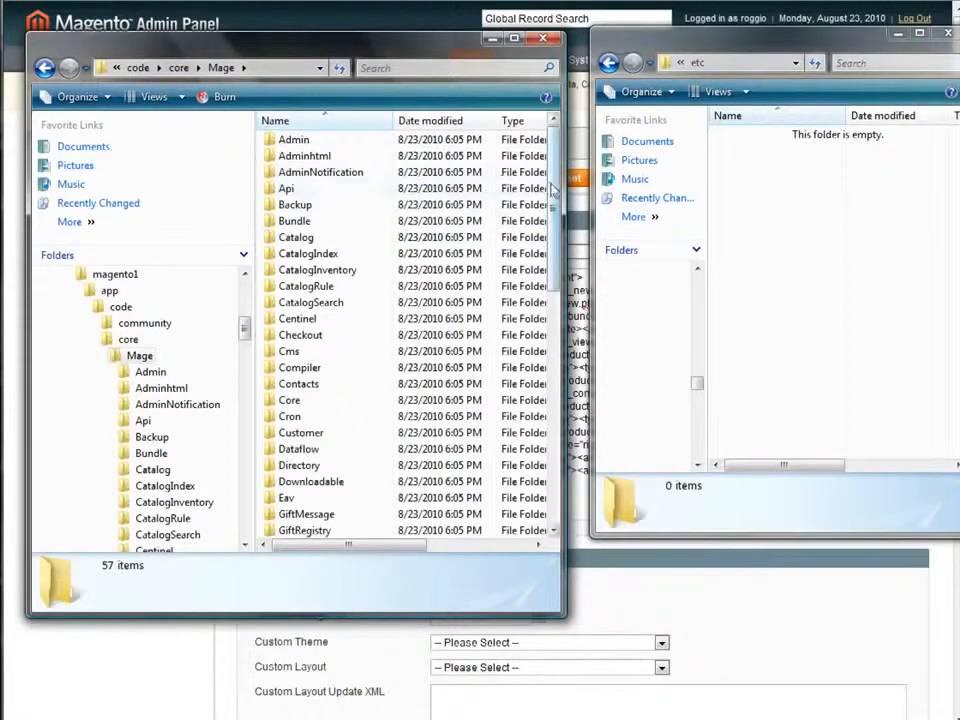
scroll("down", 3)
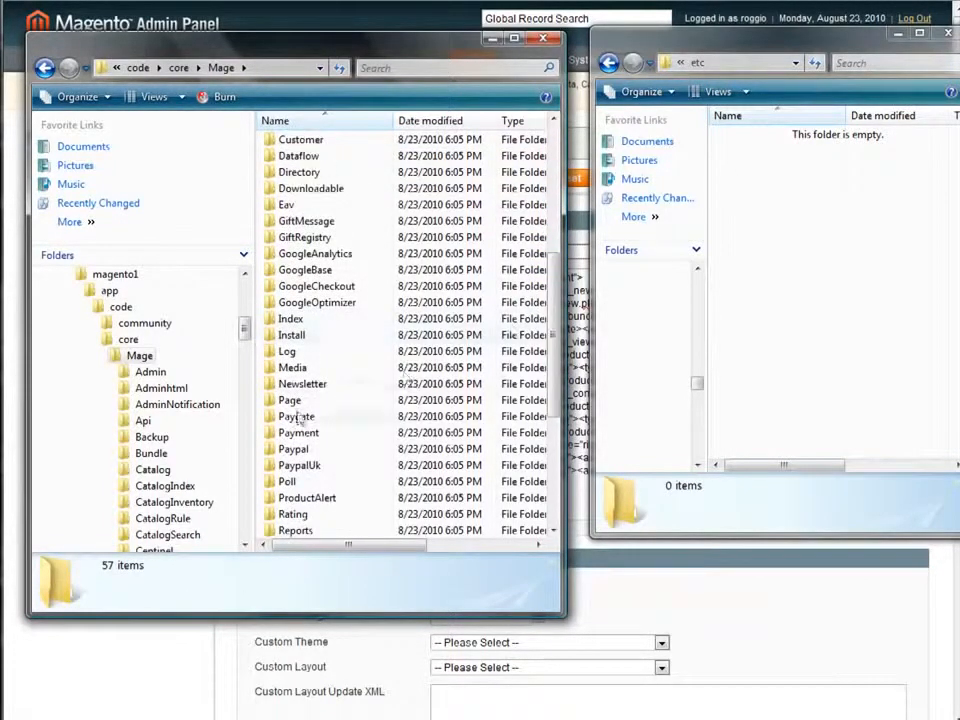
double_click(288, 400)
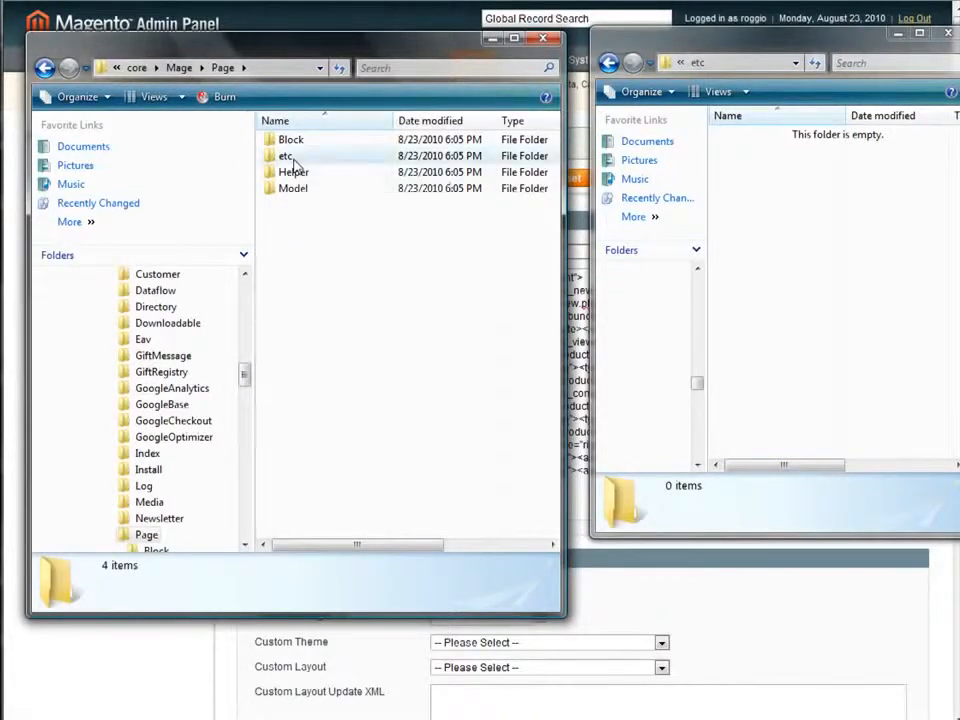
double_click(288, 156)
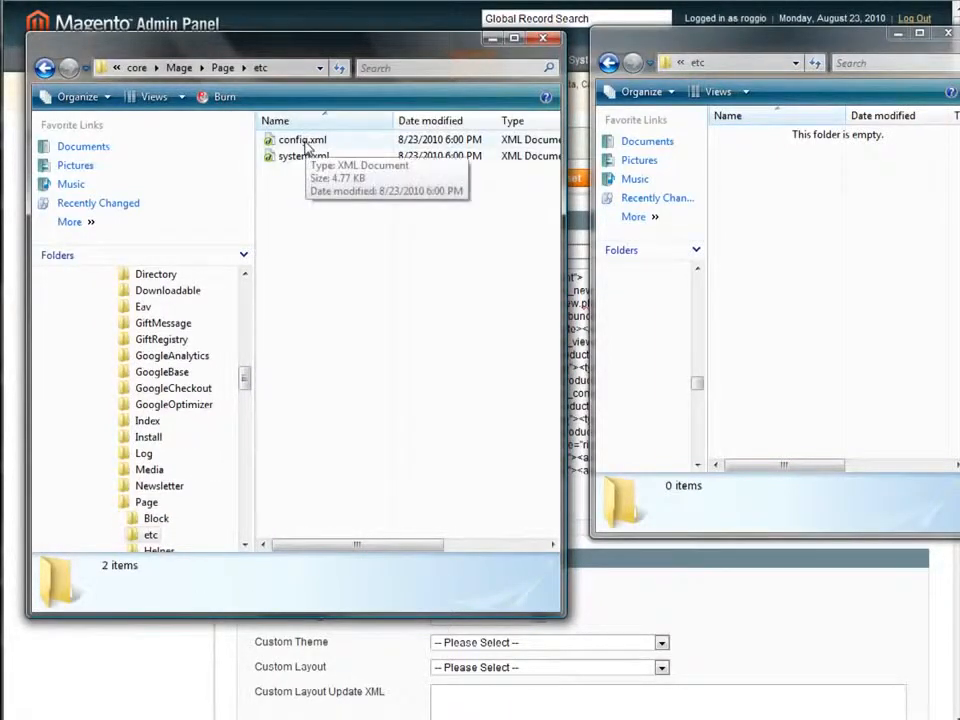
left_click(304, 140)
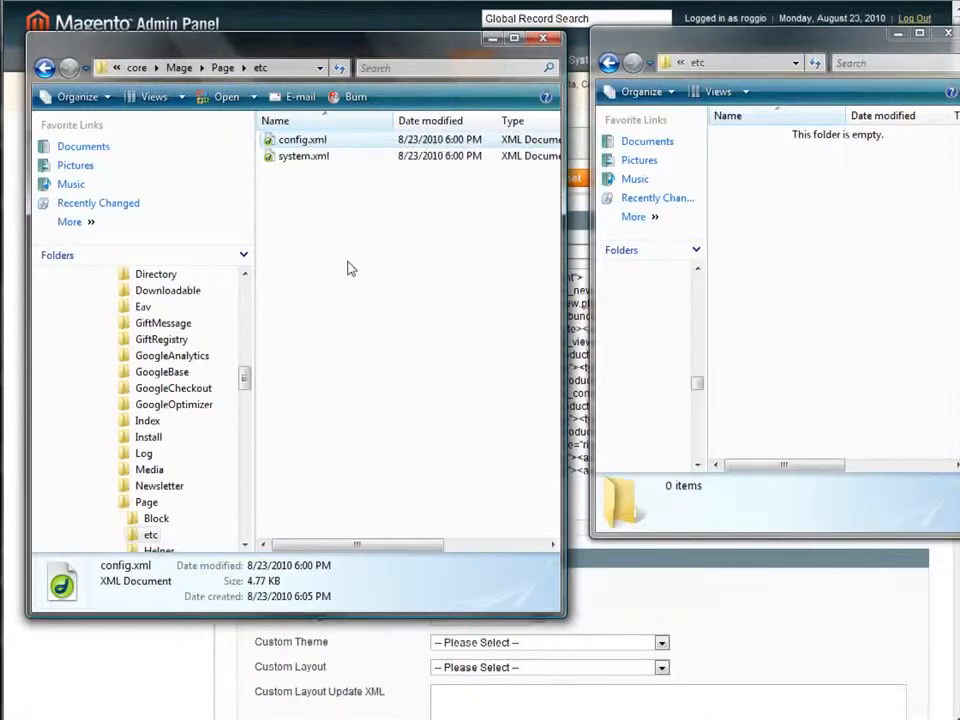
Step: Paste config.xml into the local Mage/Page/etc folder and close the core window
right_click(820, 300)
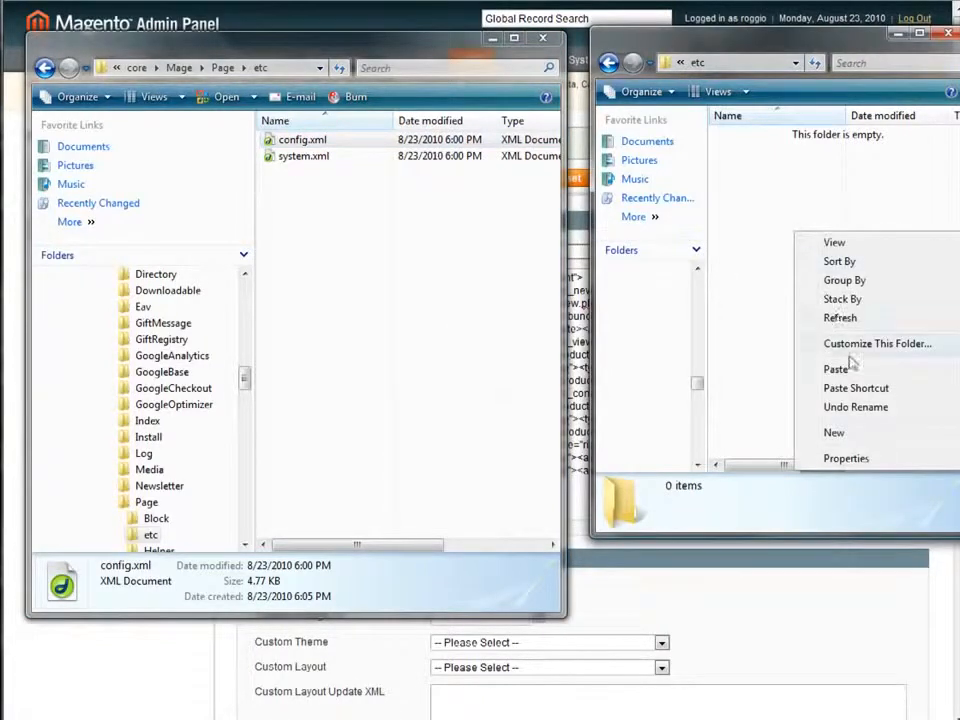
left_click(836, 368)
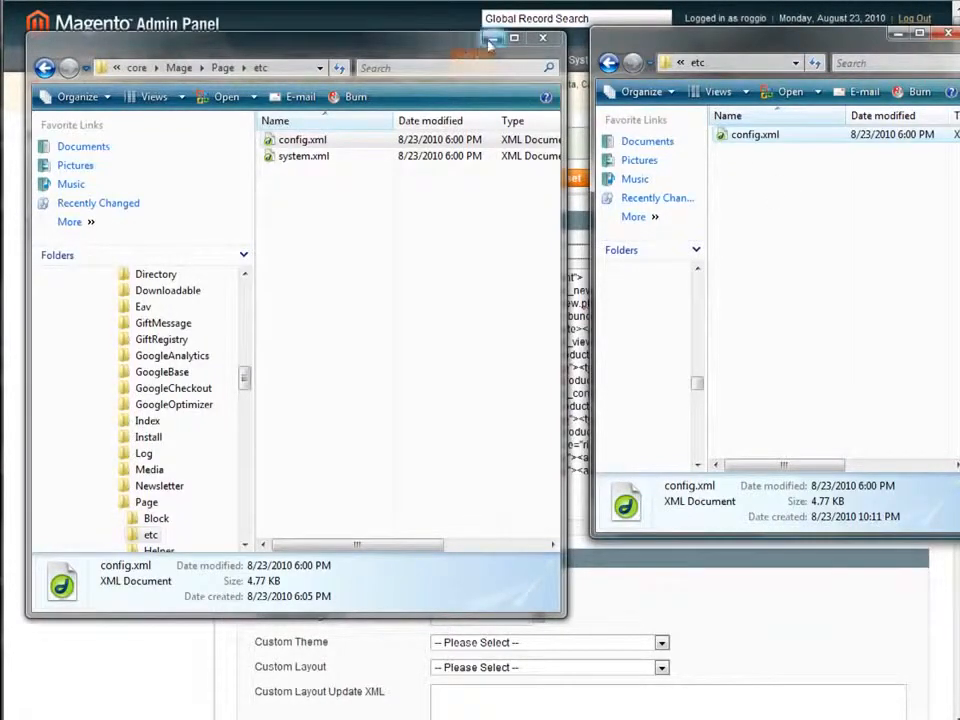
left_click(544, 38)
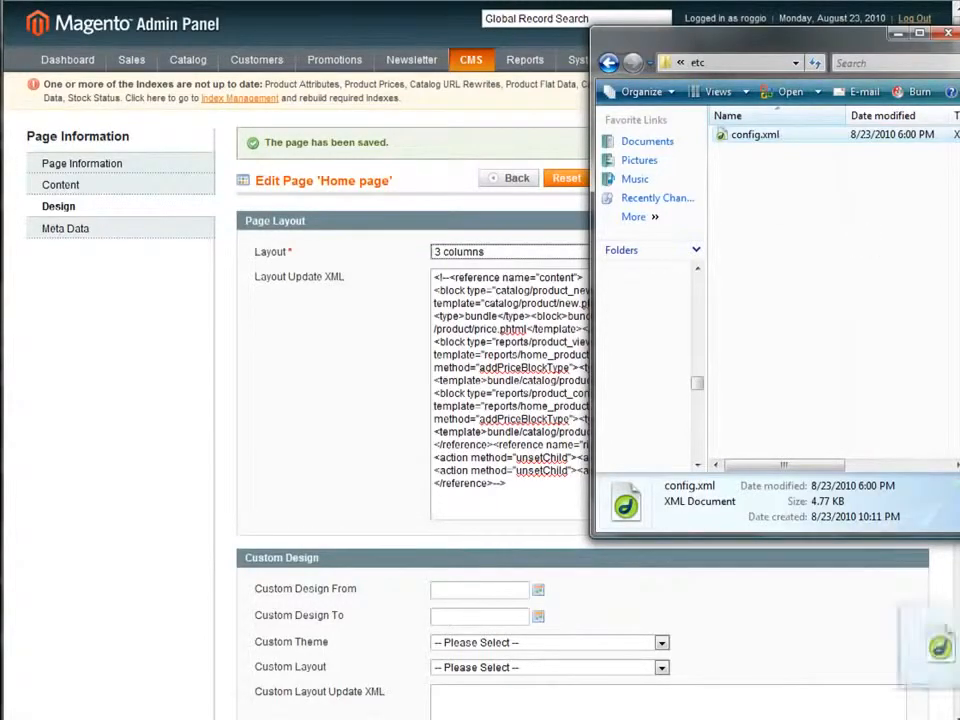
Step: Load the local config.xml in Notepad++ and bring the <layouts> section into view
double_click(756, 134)
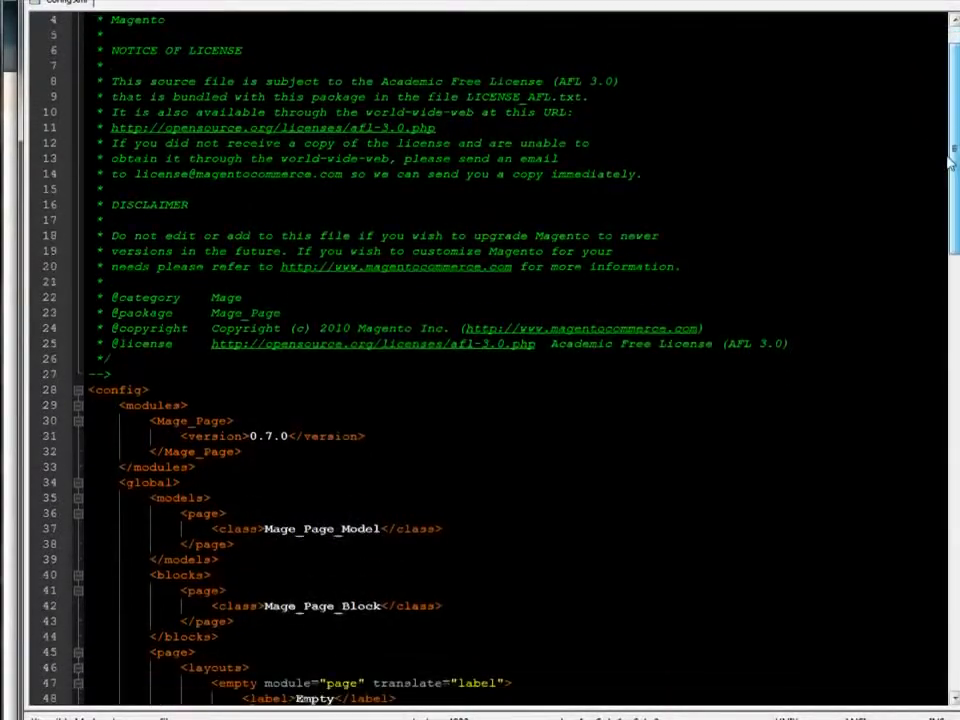
scroll("down", 3)
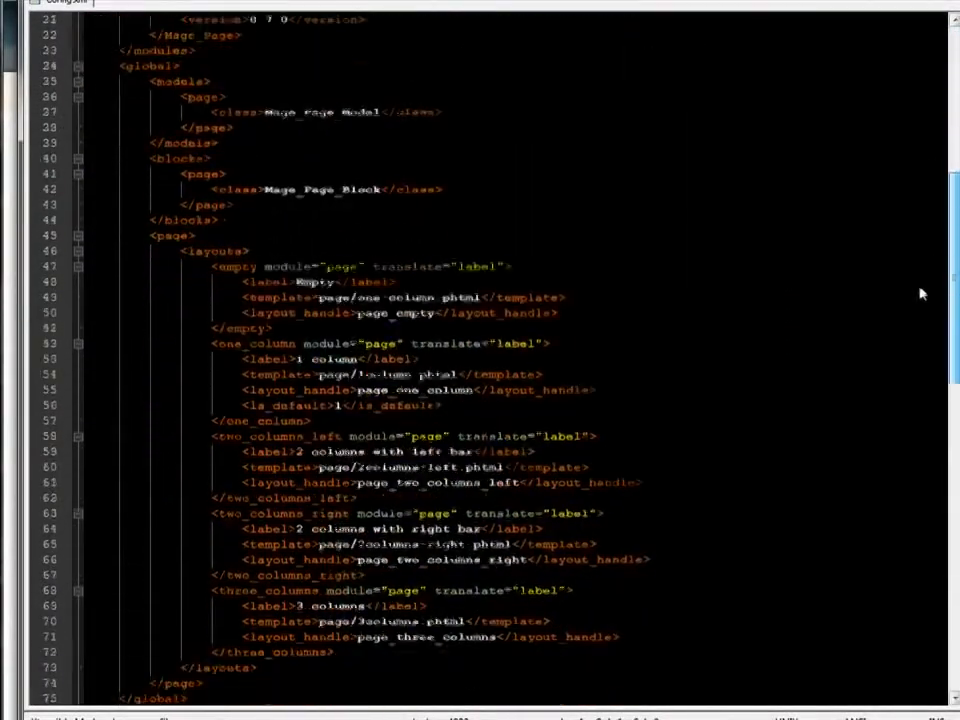
scroll("down", 3)
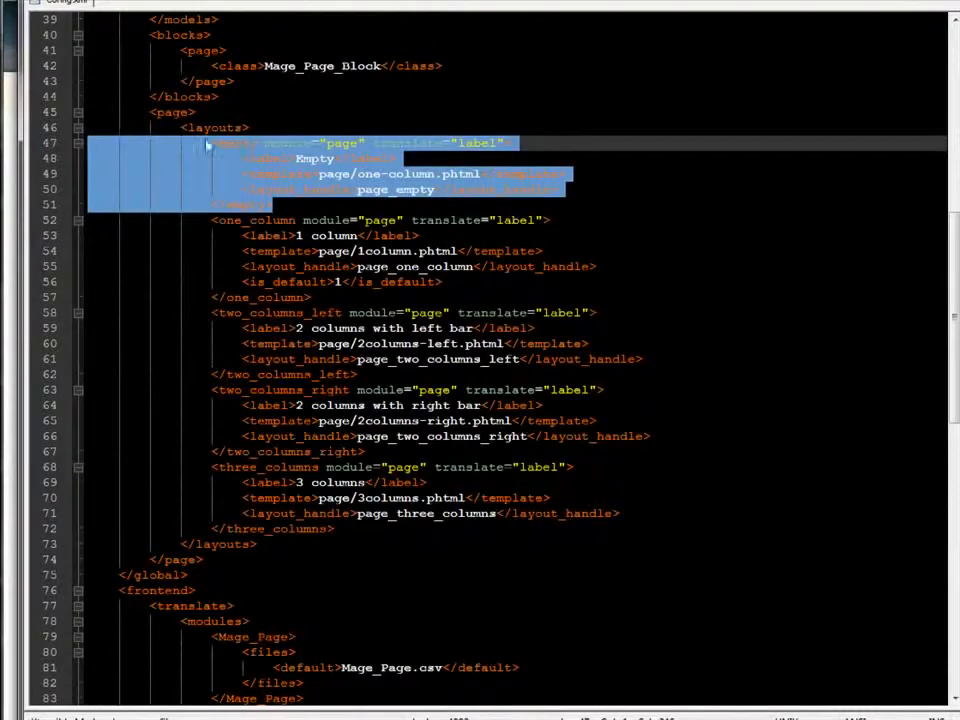
Step: Add a twelve_columns layout node labelled 12 Columns using page/12columns.phtml and handle page_twelve_columns
left_click(272, 204)
type("twelve_columns")
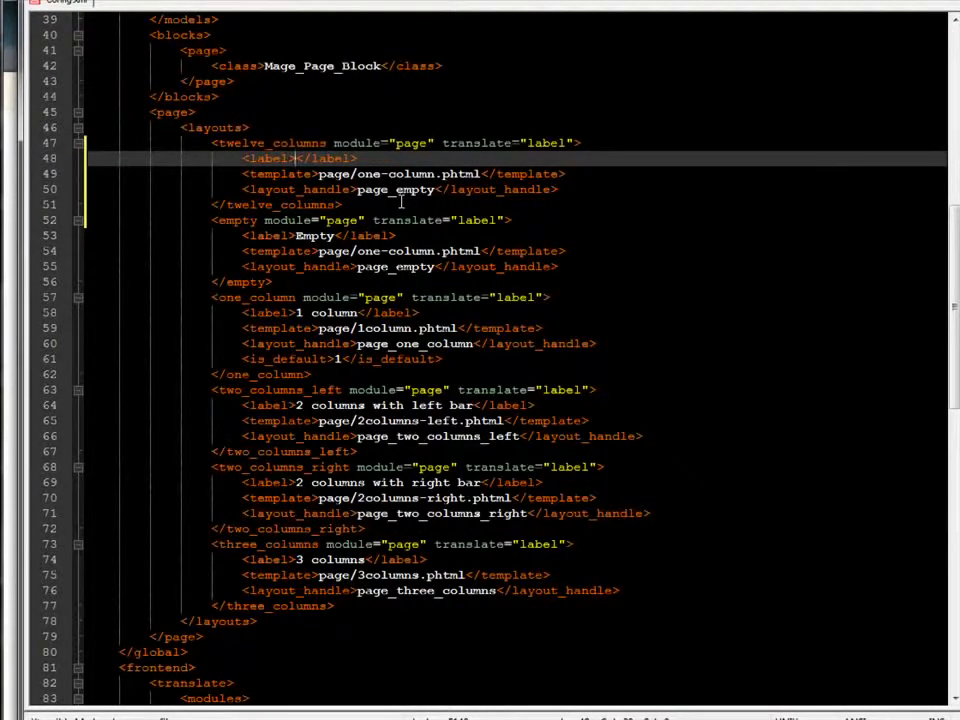
type("12 Columns")
left_click(400, 188)
type("twelve_columns")
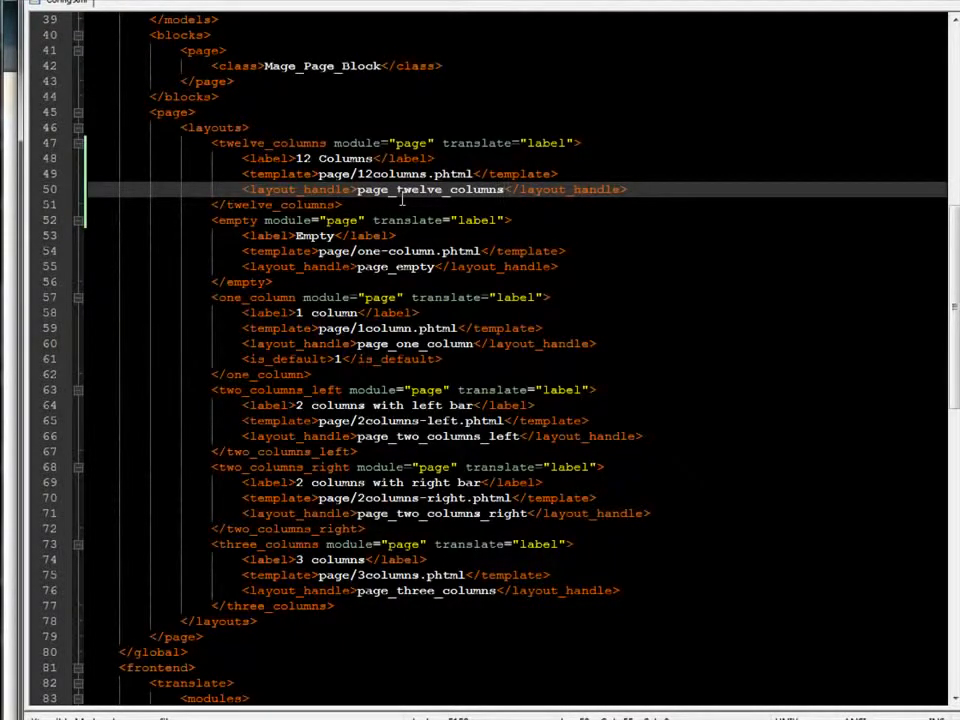
mouse_move(804, 290)
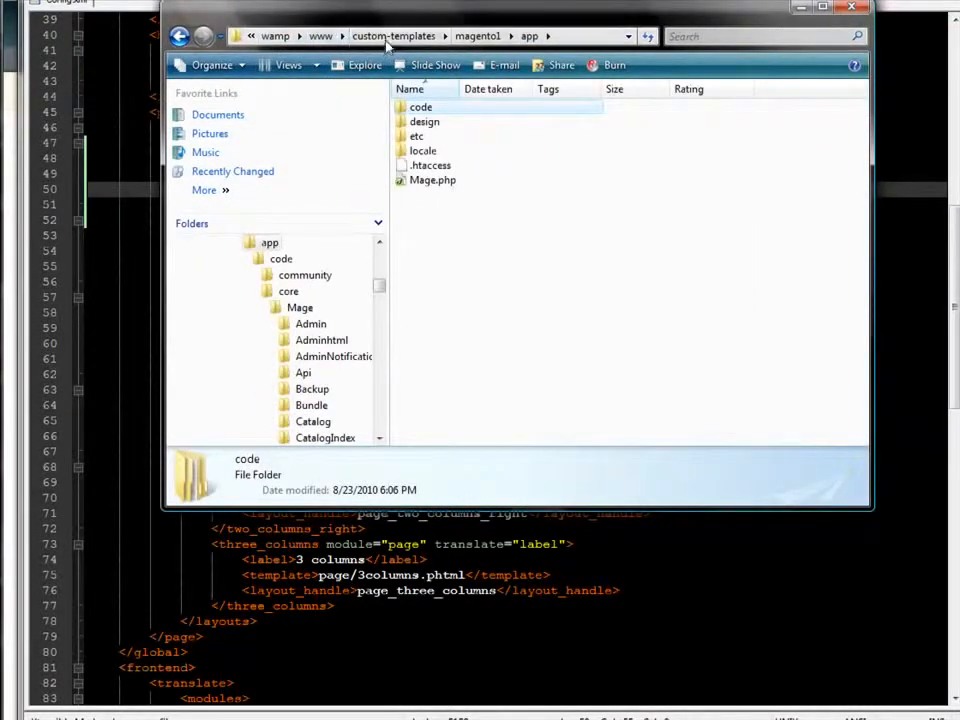
Step: Browse from magento1 to app/etc/modules and select Mage_All.xml
left_click(476, 36)
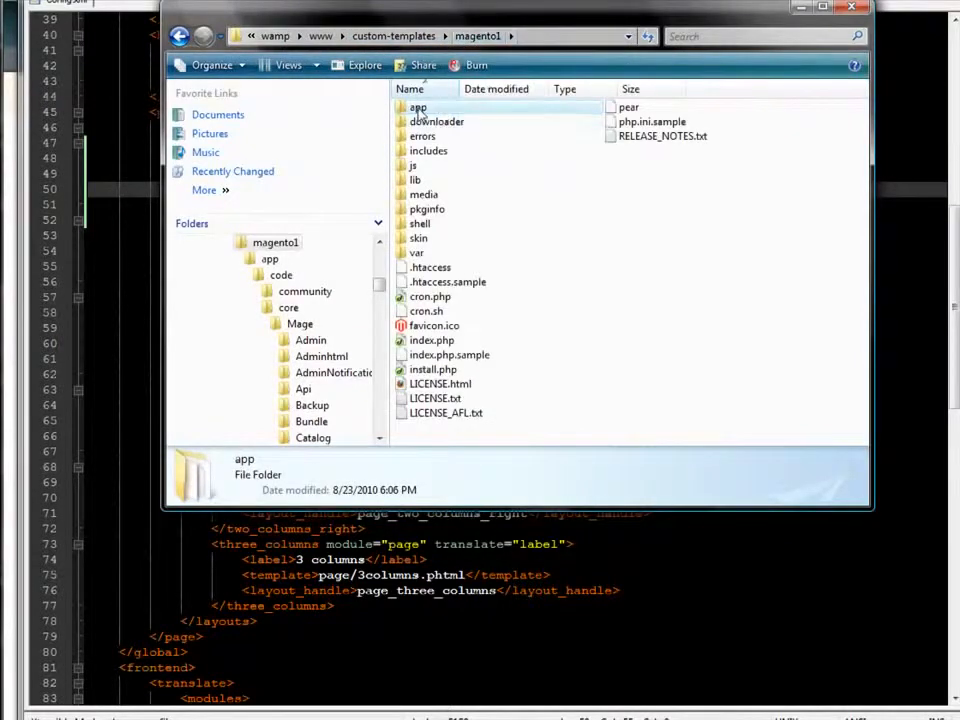
double_click(416, 108)
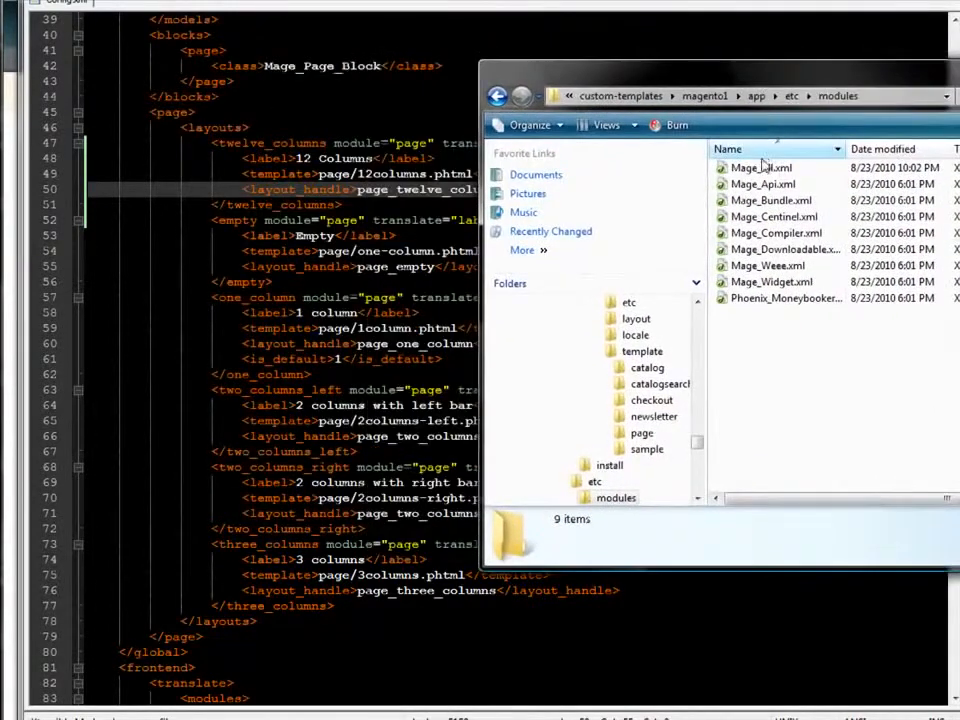
mouse_move(760, 168)
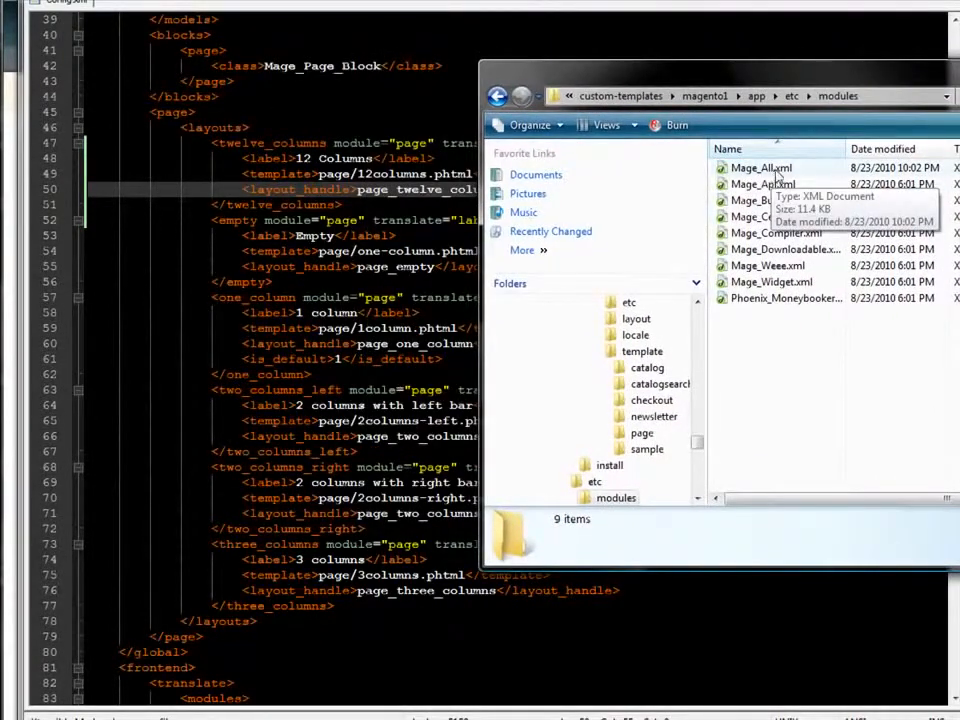
left_click(760, 168)
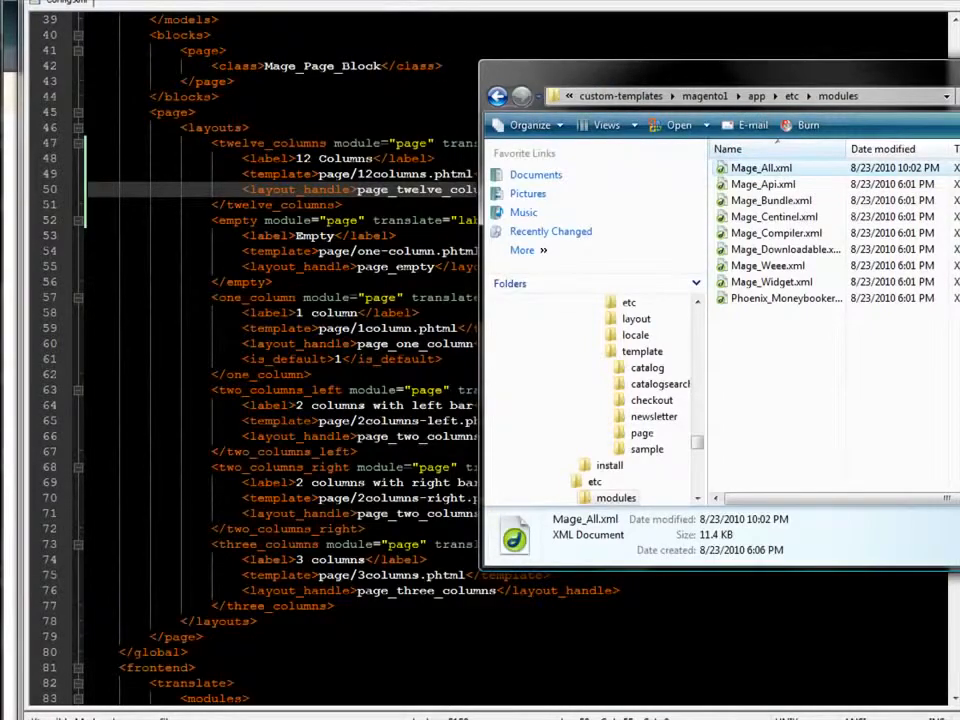
Step: Change the Mage_Page codePool from core to local in Mage_All.xml
double_click(760, 168)
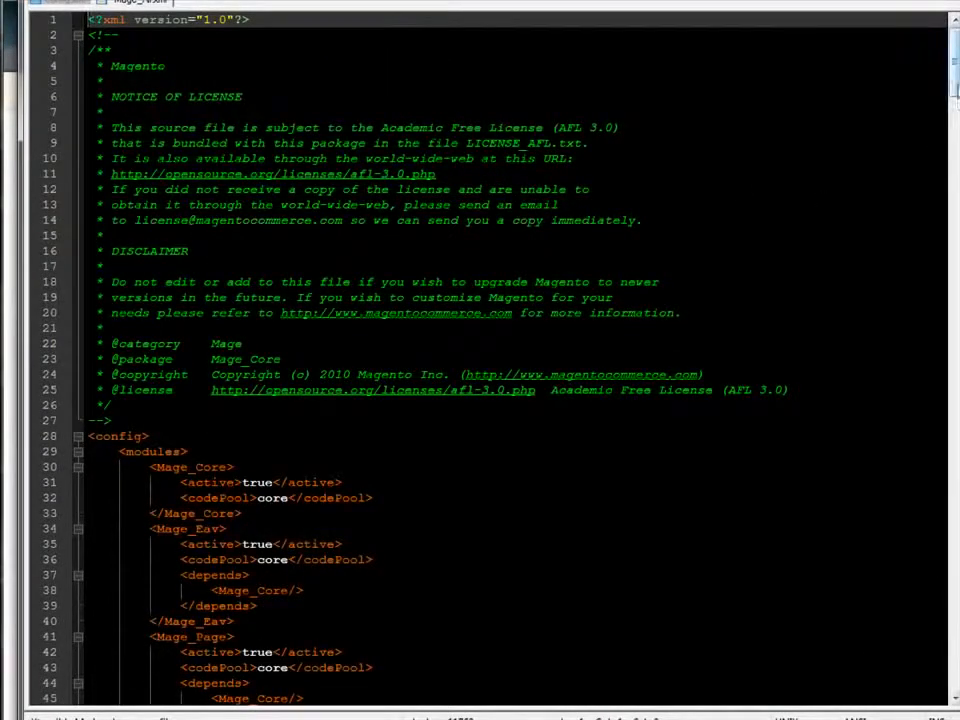
scroll("down", 3)
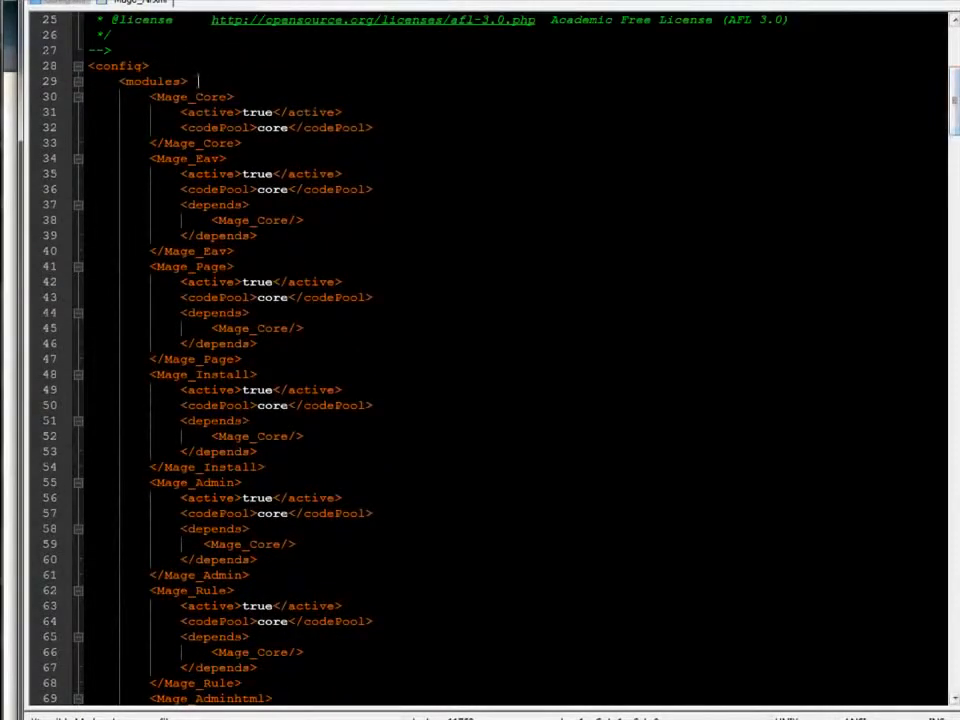
double_click(156, 80)
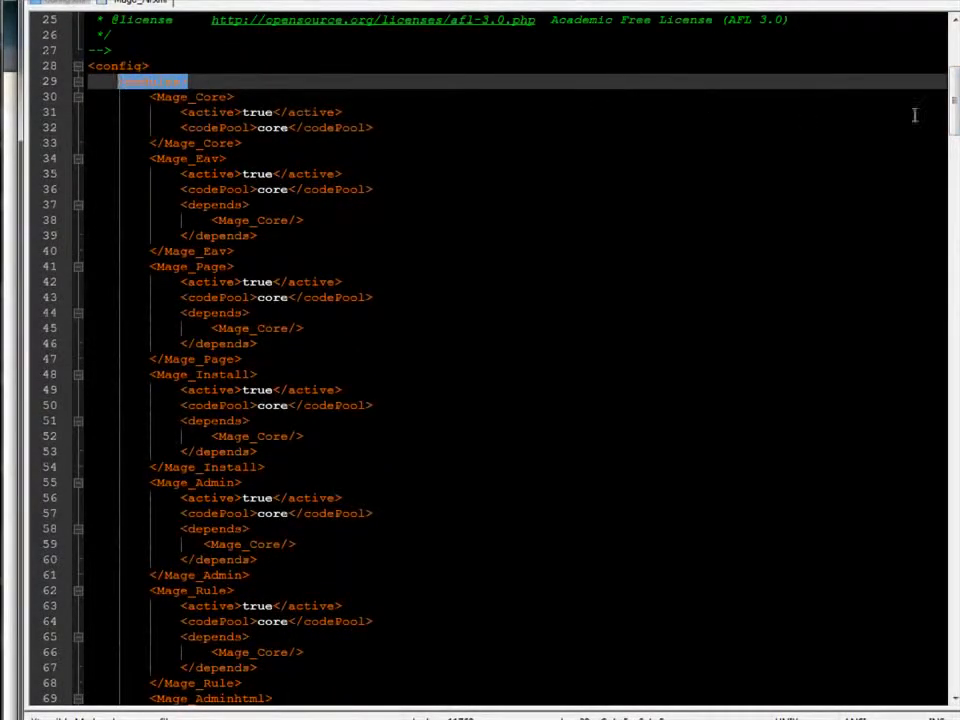
scroll("down", 3)
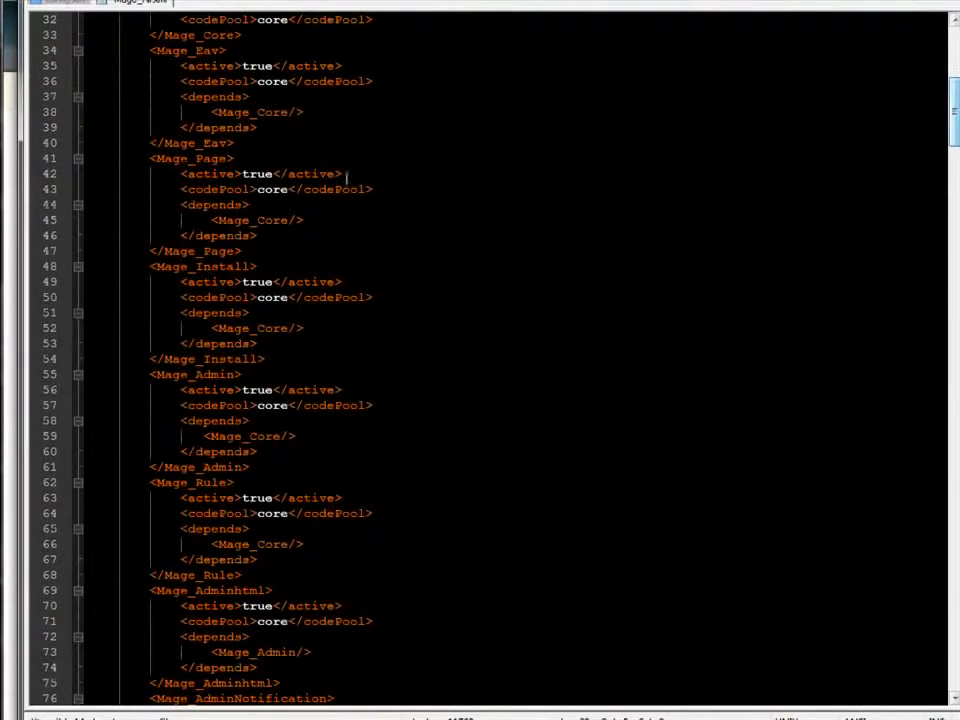
double_click(192, 158)
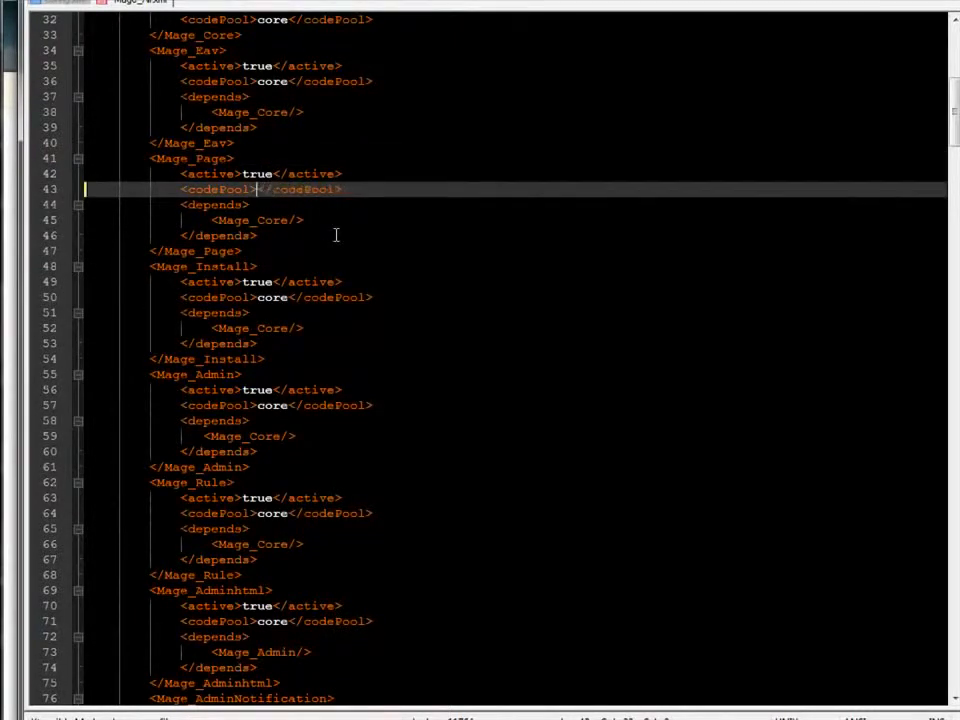
type("local")
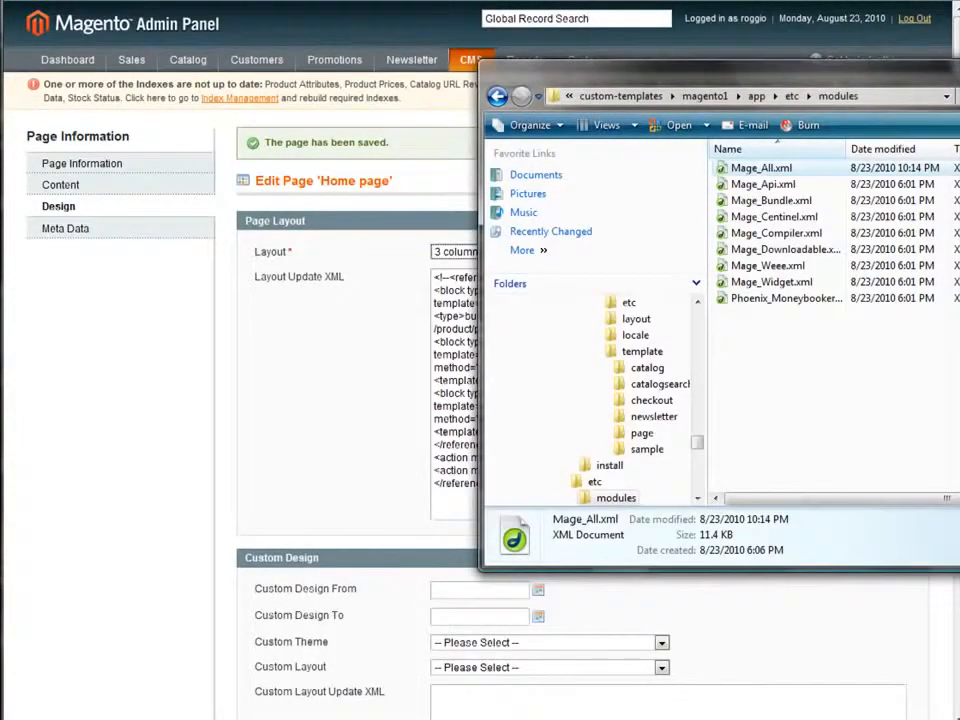
Step: Switch to the Magento admin and go to System > Cache Management
left_click(586, 60)
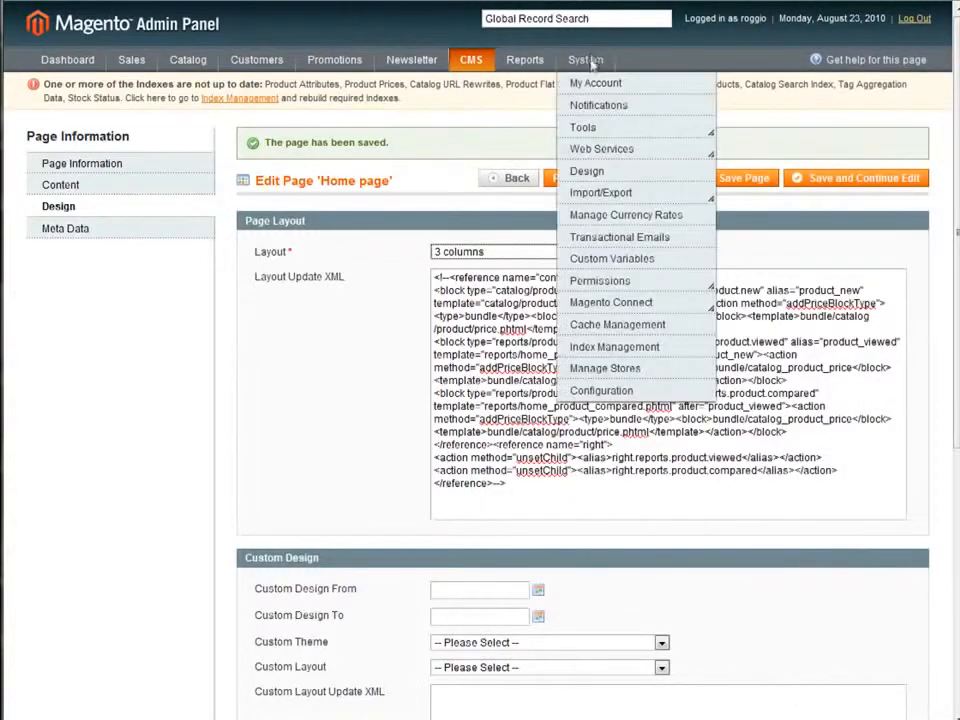
mouse_move(616, 324)
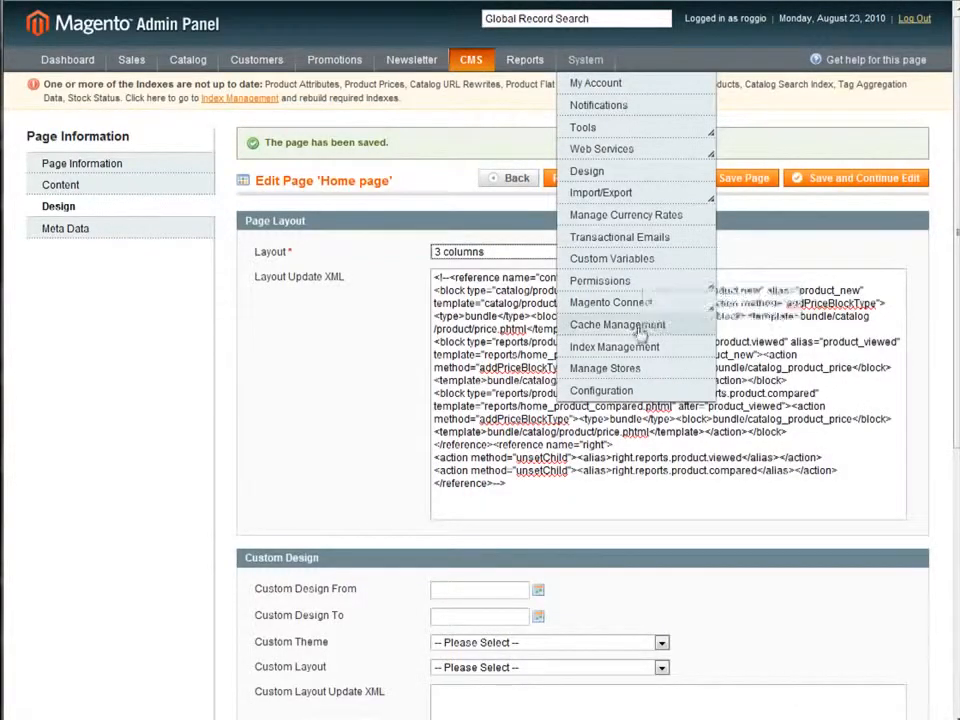
left_click(476, 164)
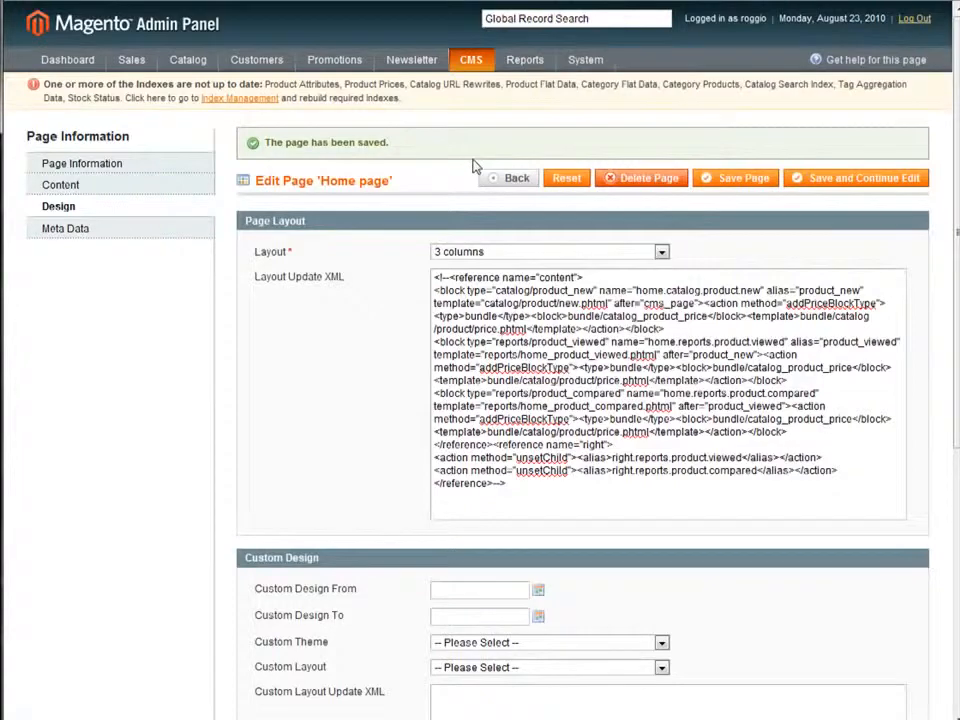
left_click(586, 60)
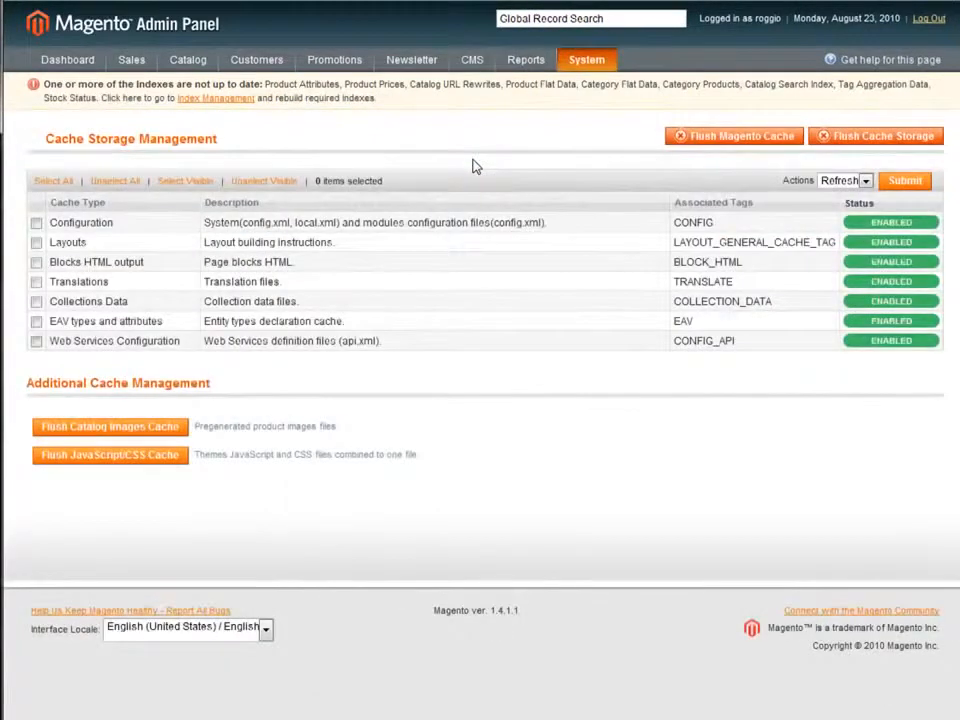
mouse_move(732, 234)
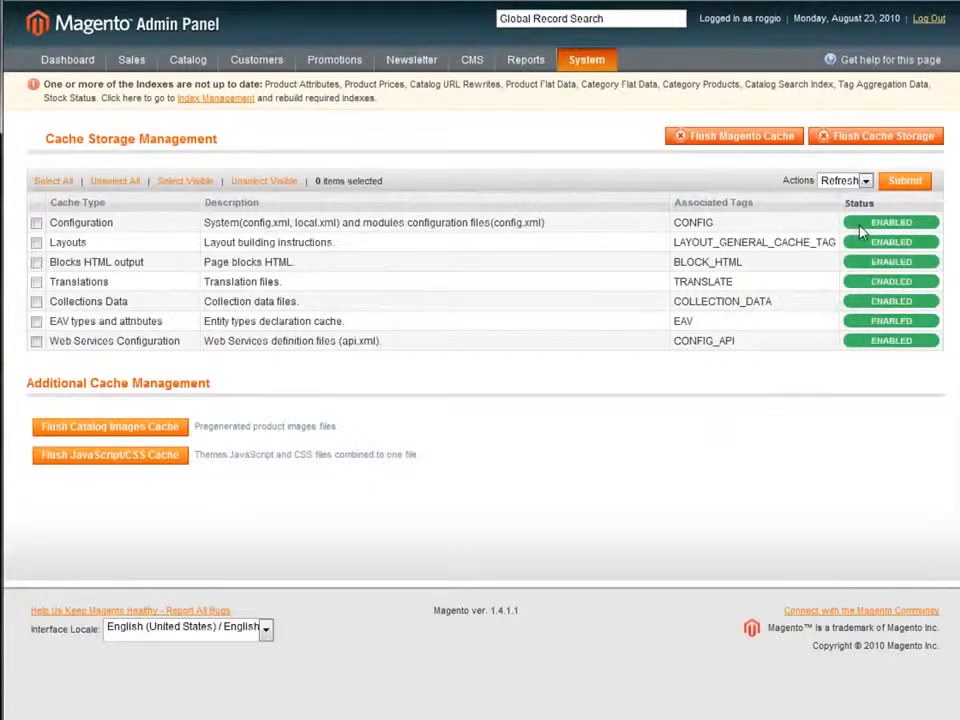
mouse_move(556, 324)
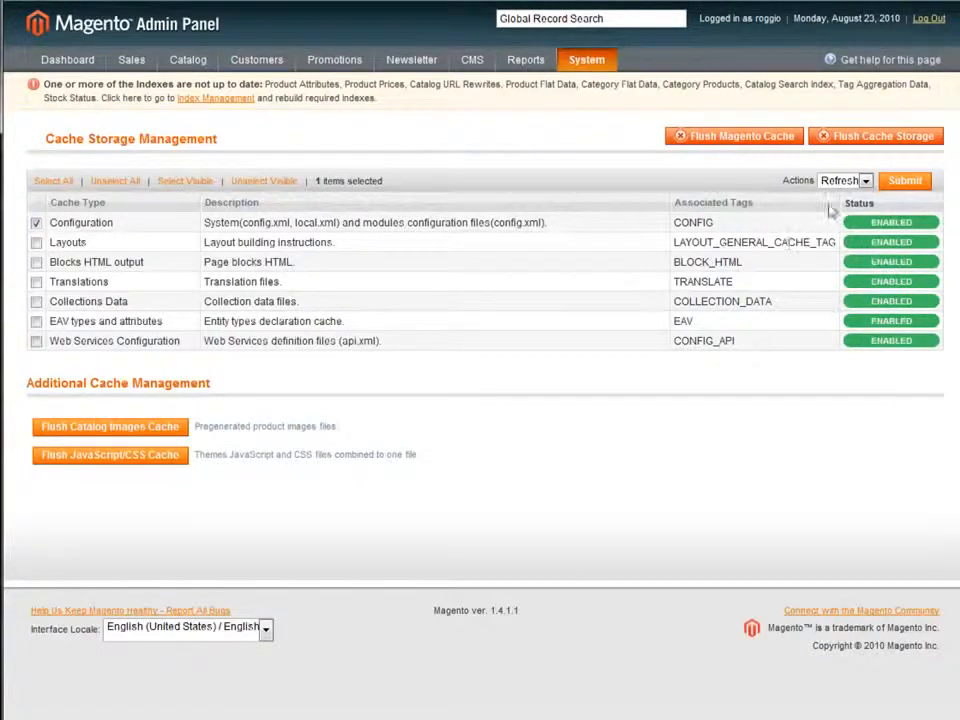
Step: Tick the Configuration cache type and flush the Magento cache storage
left_click(36, 222)
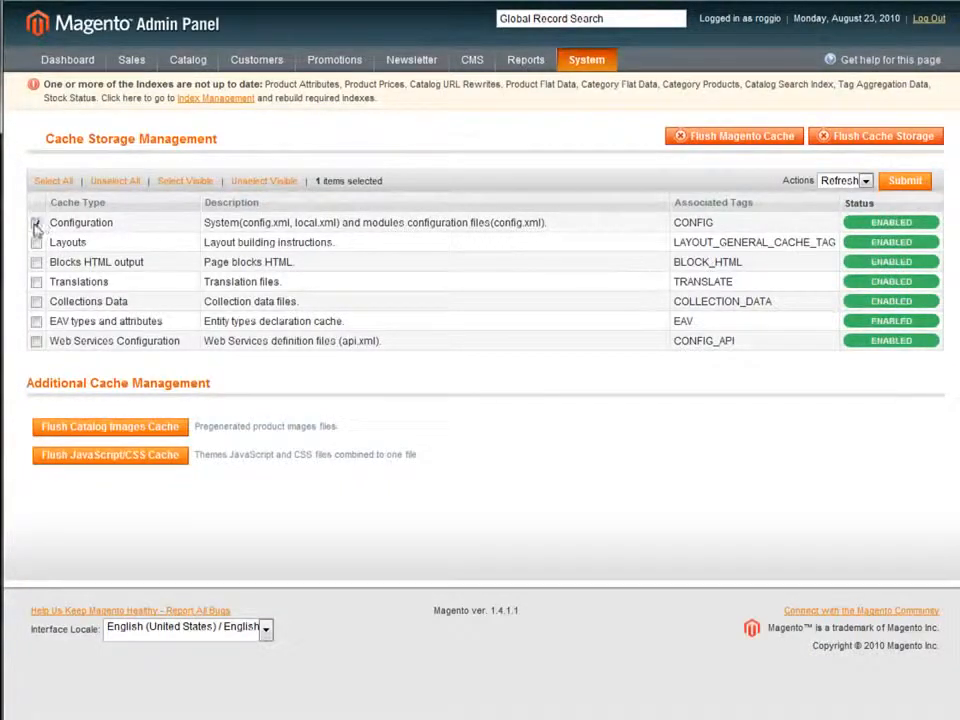
left_click(36, 222)
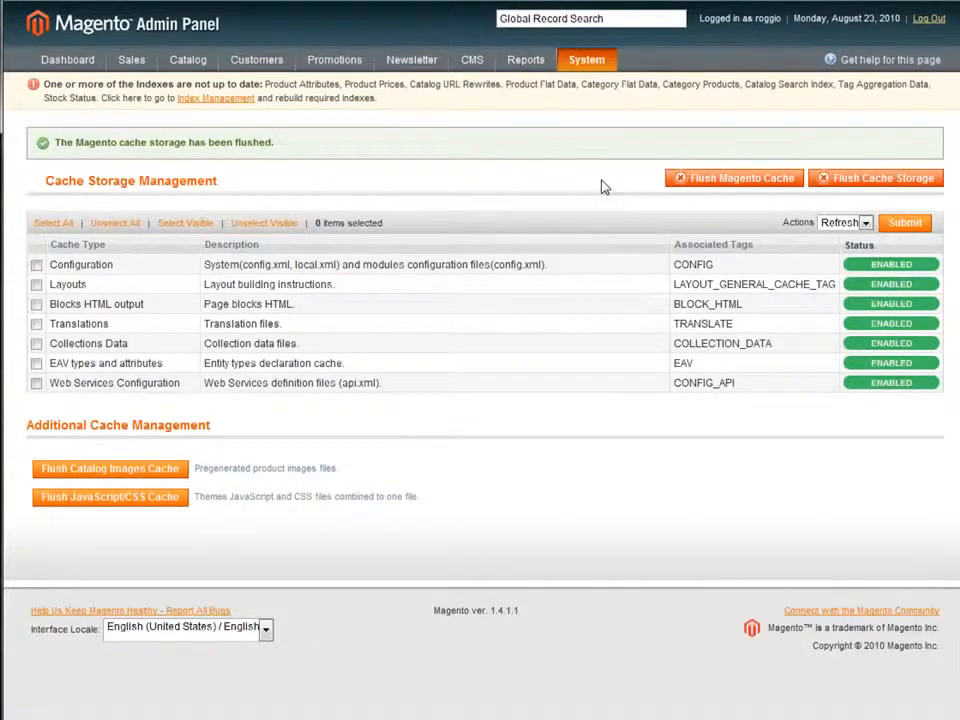
left_click(472, 60)
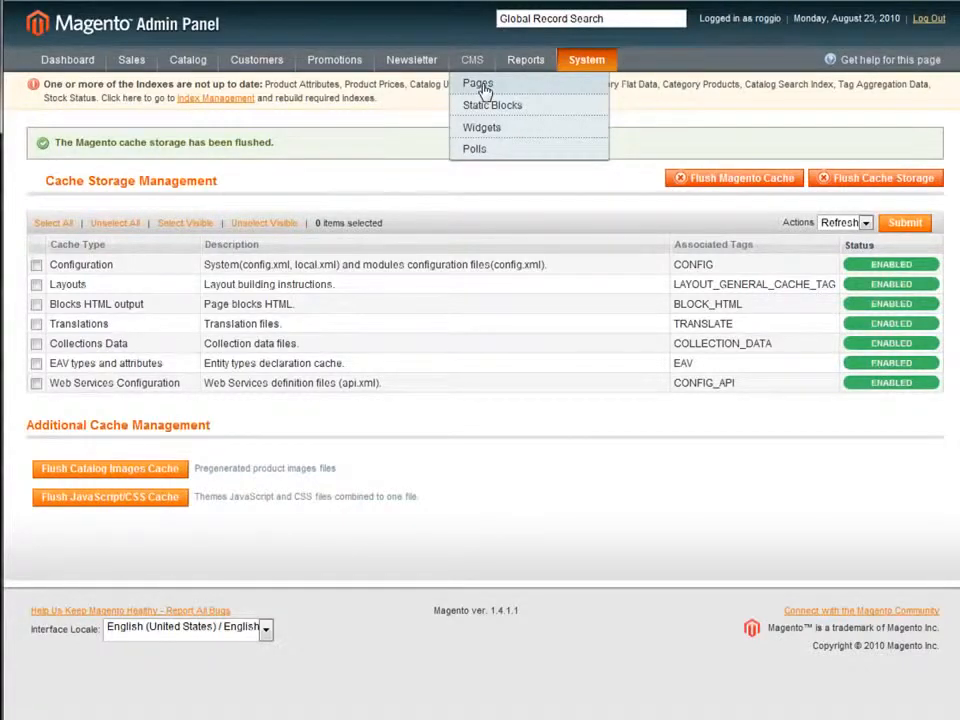
Step: Choose the new 12 Columns layout for the Home CMS page's Design settings, not yet saved
left_click(476, 84)
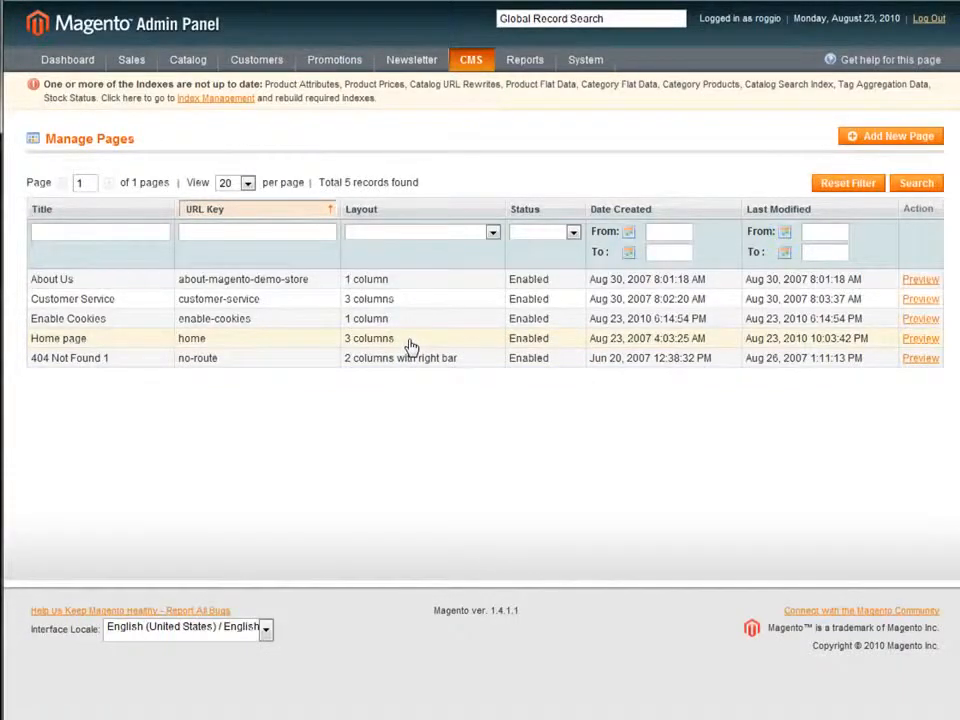
left_click(58, 338)
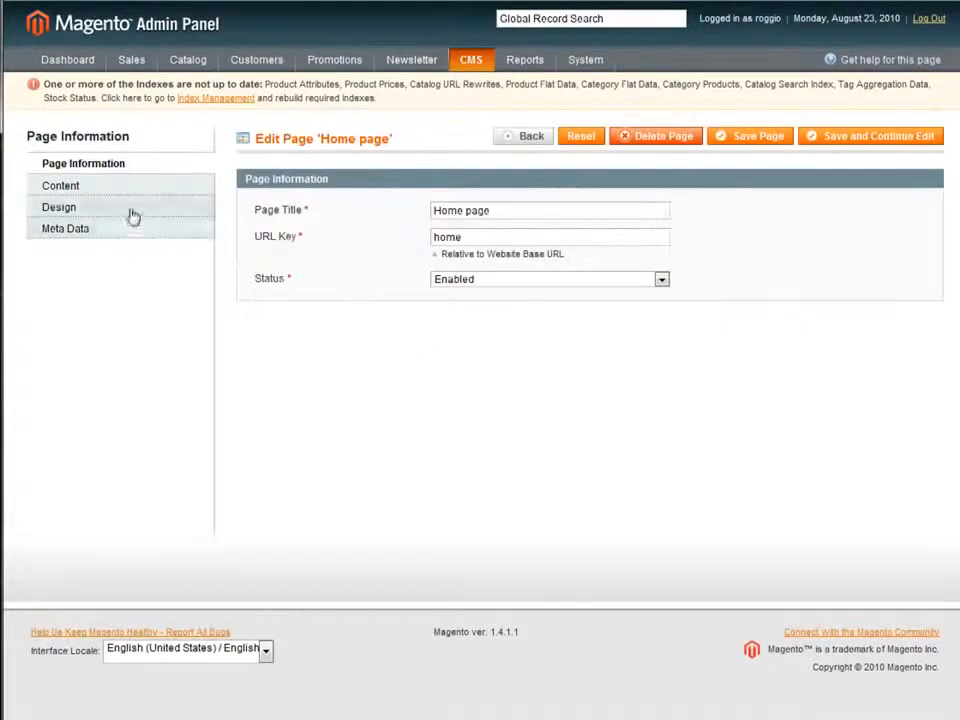
left_click(58, 206)
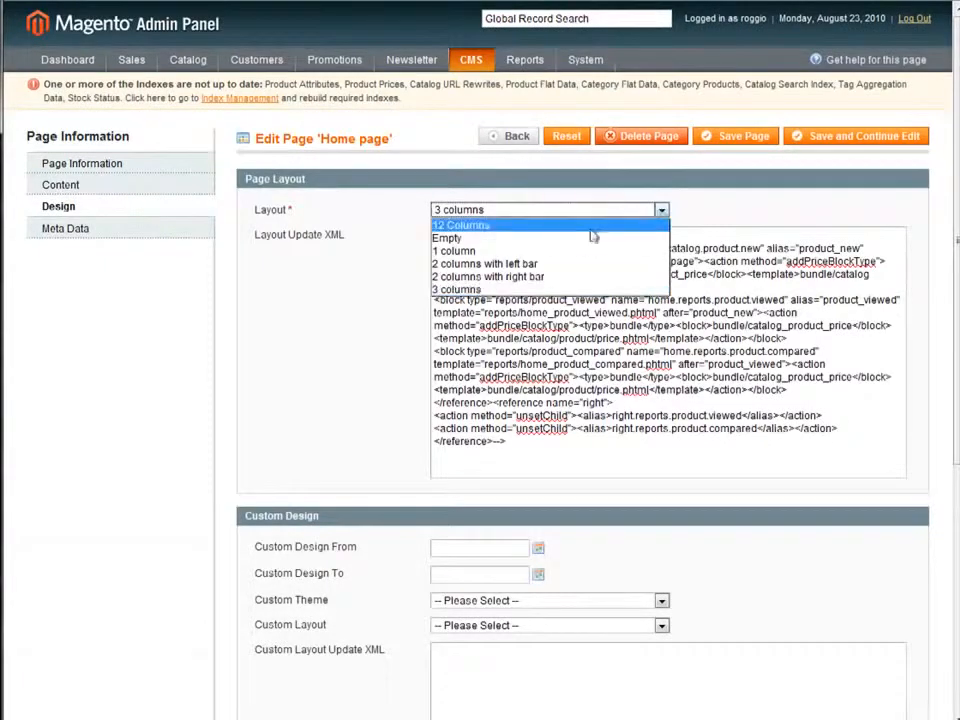
left_click(460, 224)
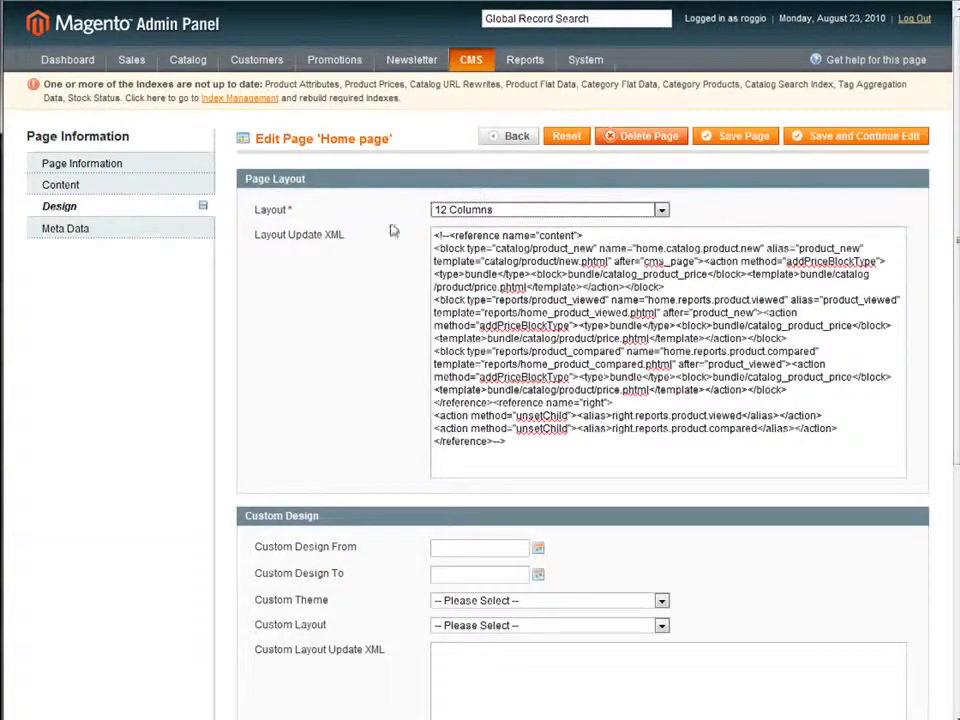